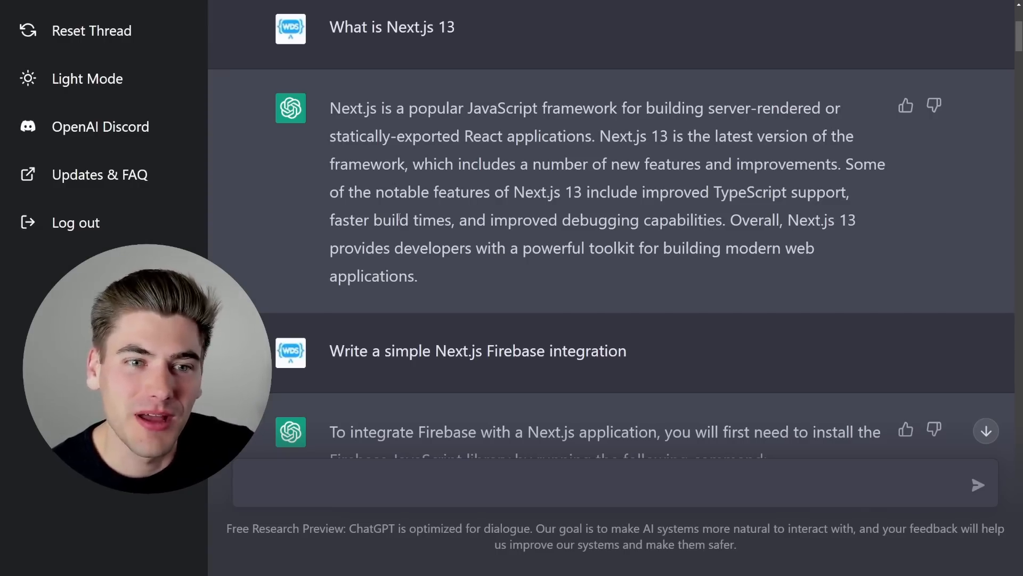
Scroll to the Firebase integration answer and highlight its opening sentence
scroll(down, 3)
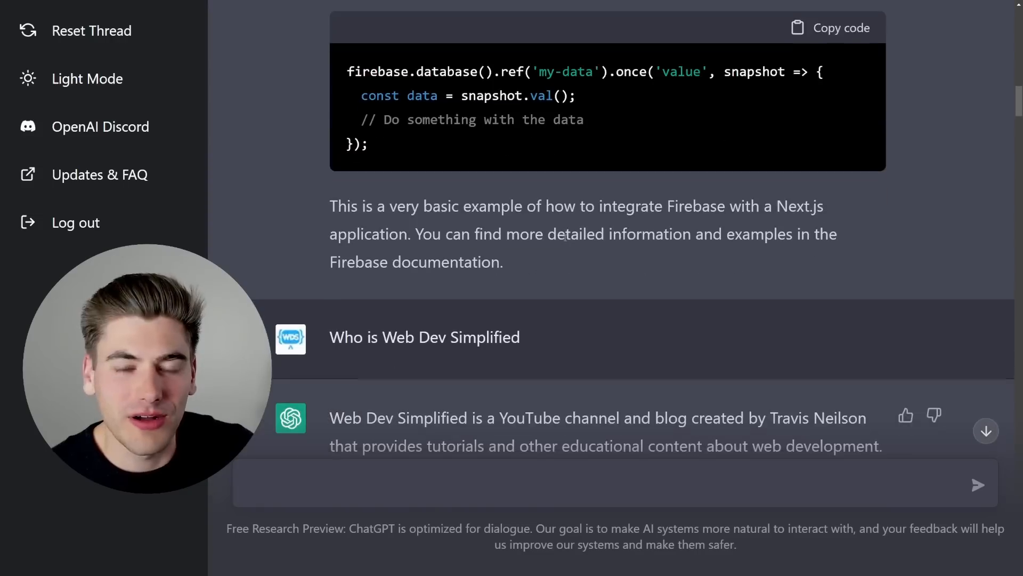
scroll(up, 3)
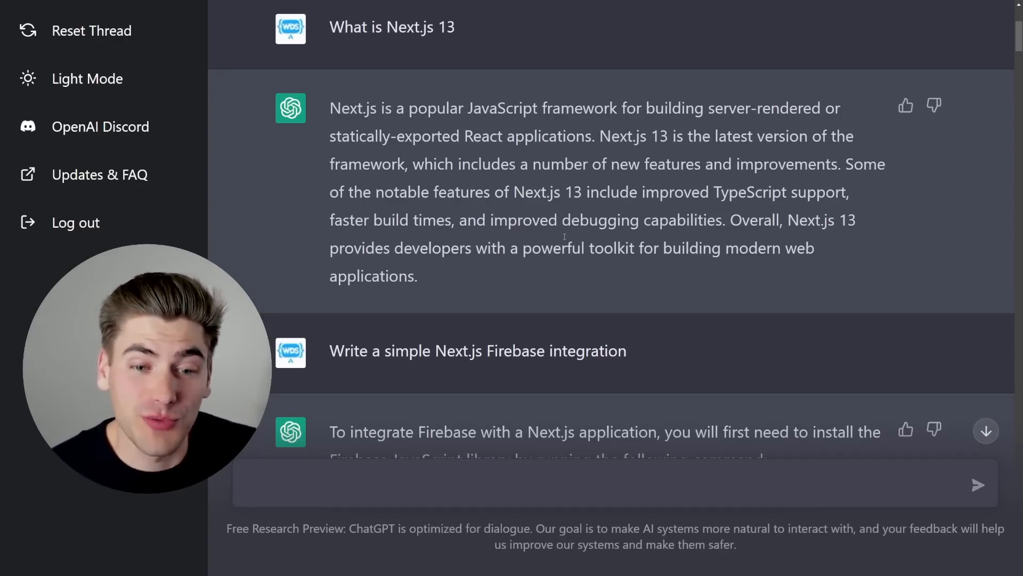
scroll(down, 3)
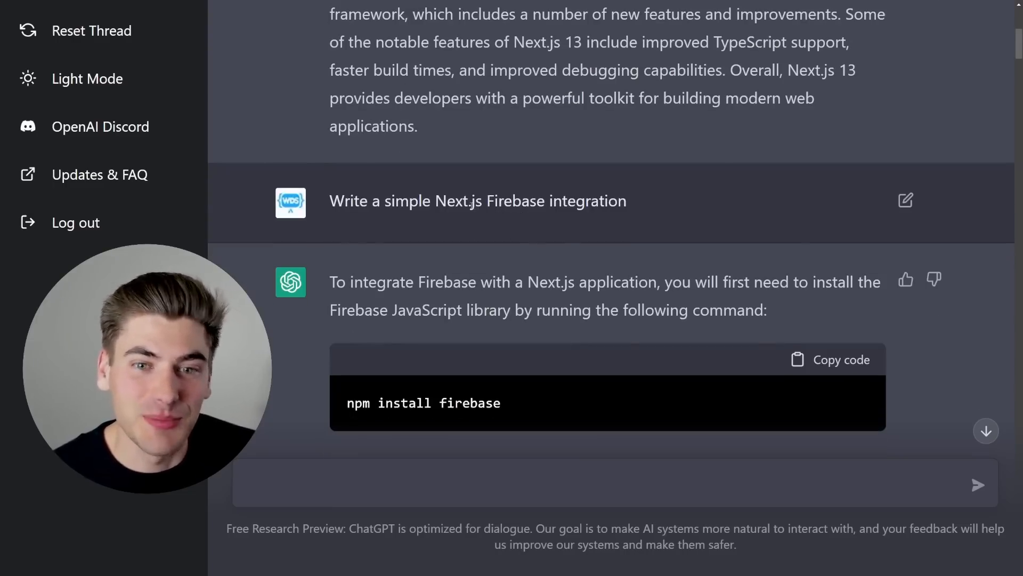
scroll(down, 3)
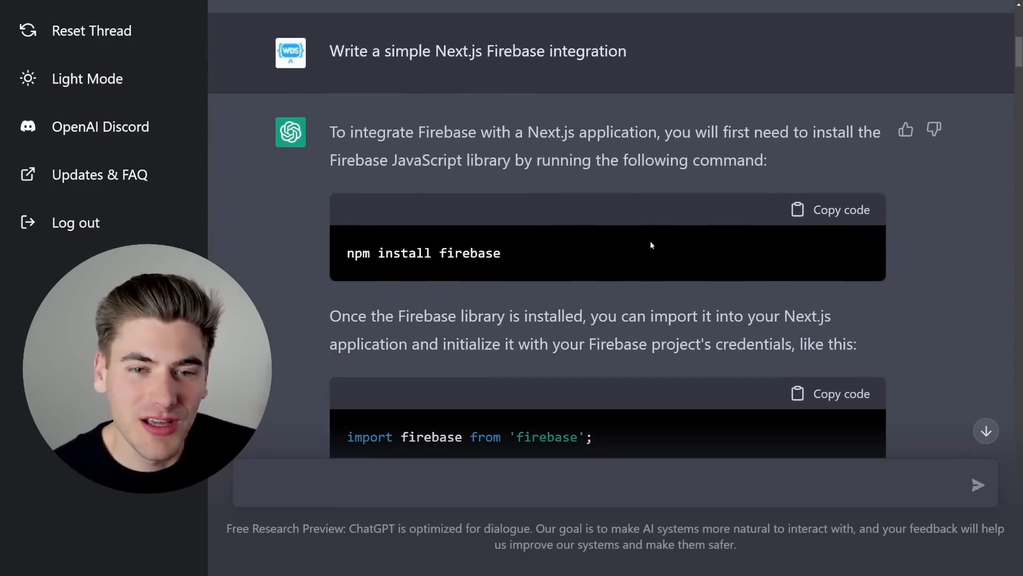
drag(330, 131, 768, 160)
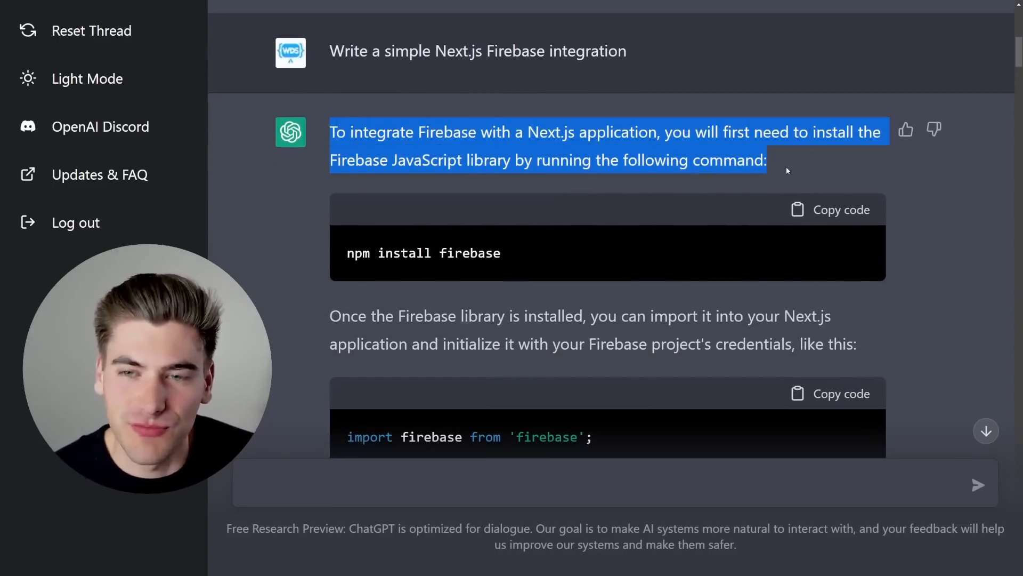
Scroll further and highlight the sentence about importing the Firebase library
scroll(down, 3)
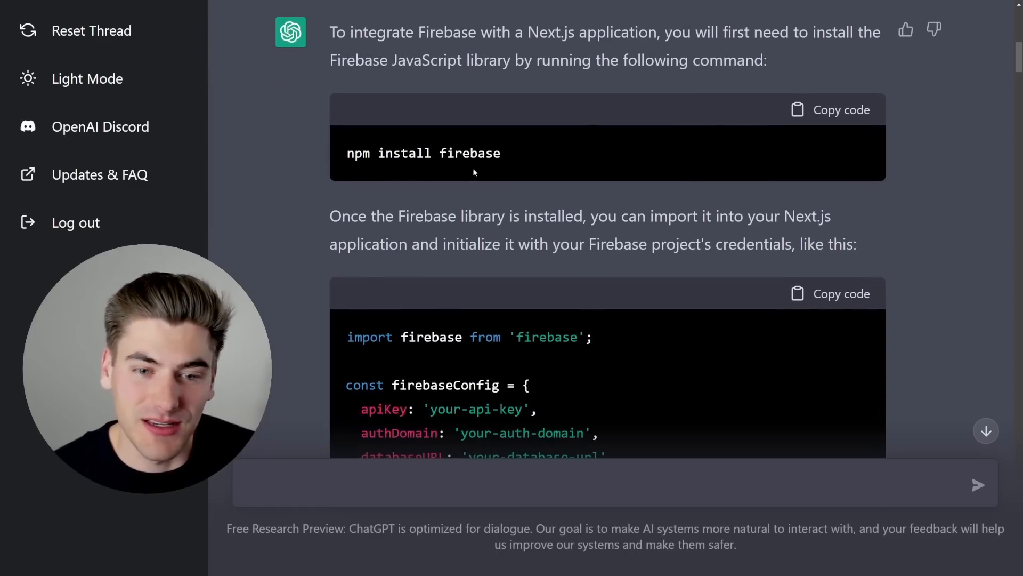
scroll(down, 3)
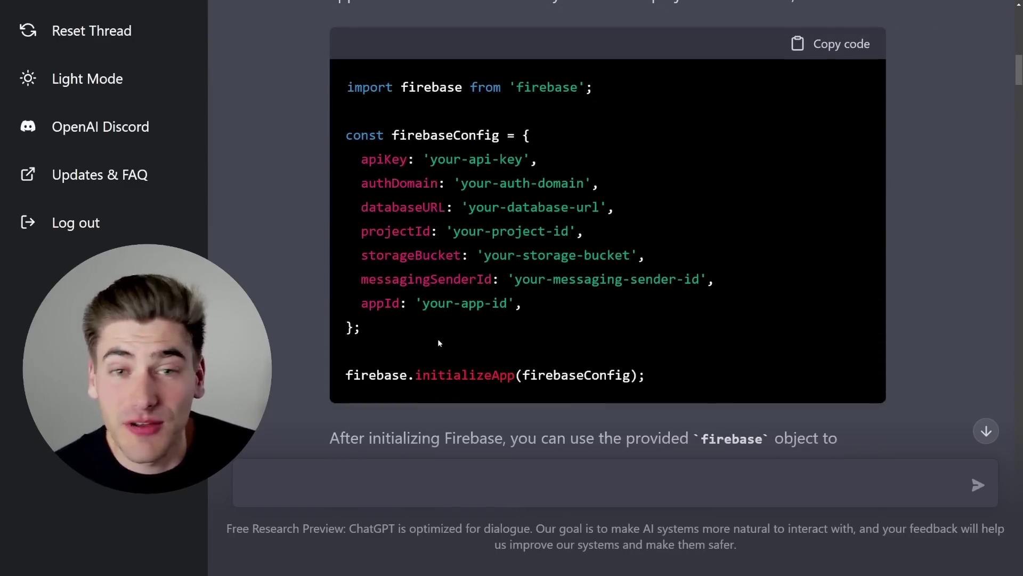
scroll(down, 3)
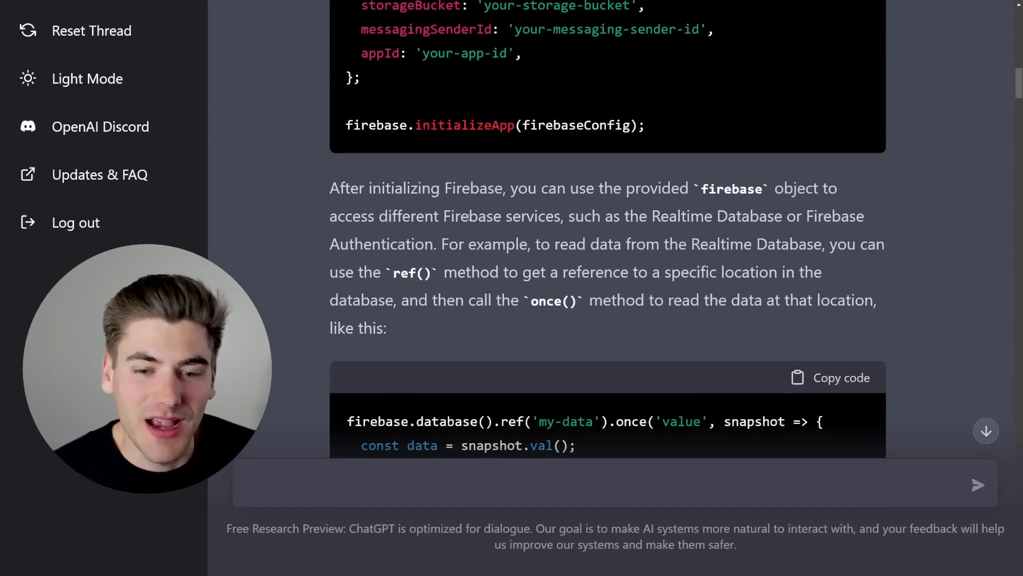
scroll(down, 3)
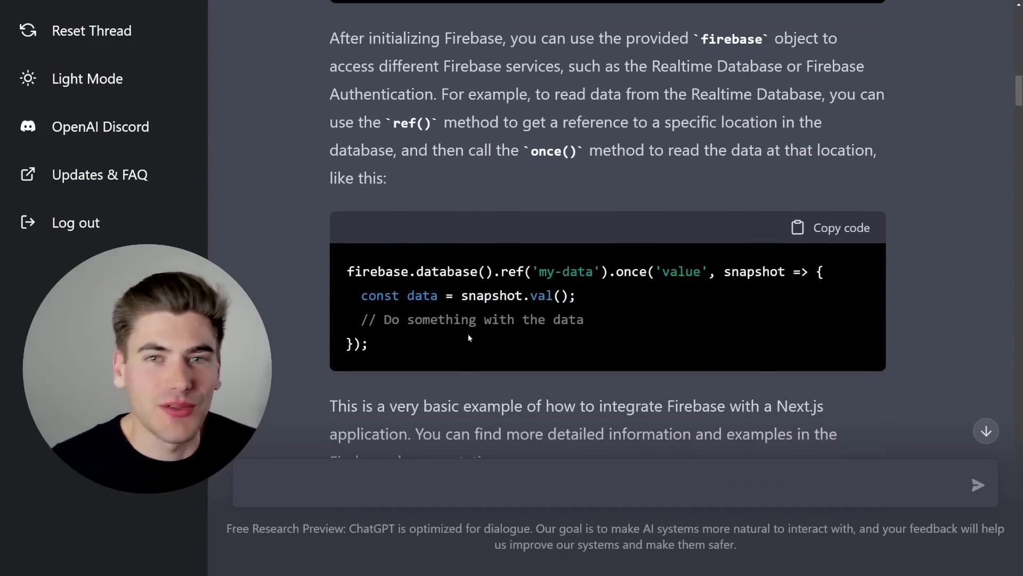
scroll(down, 3)
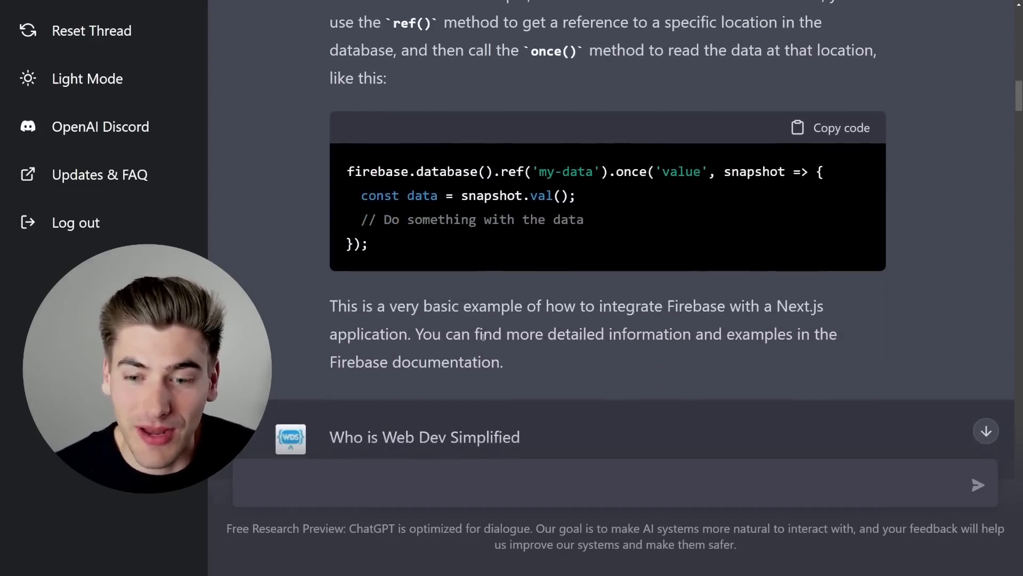
scroll(up, 3)
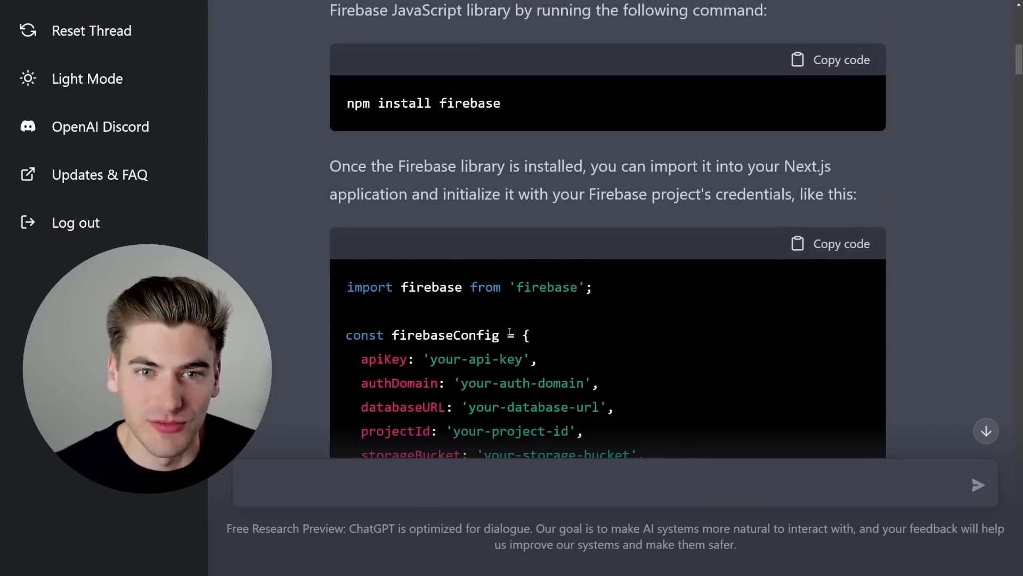
scroll(down, 3)
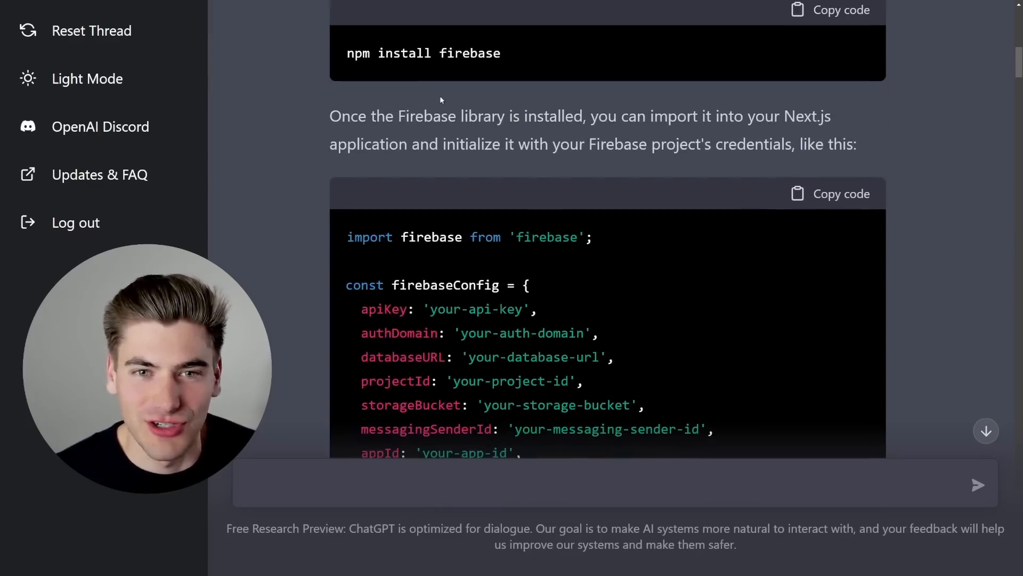
drag(366, 116, 832, 116)
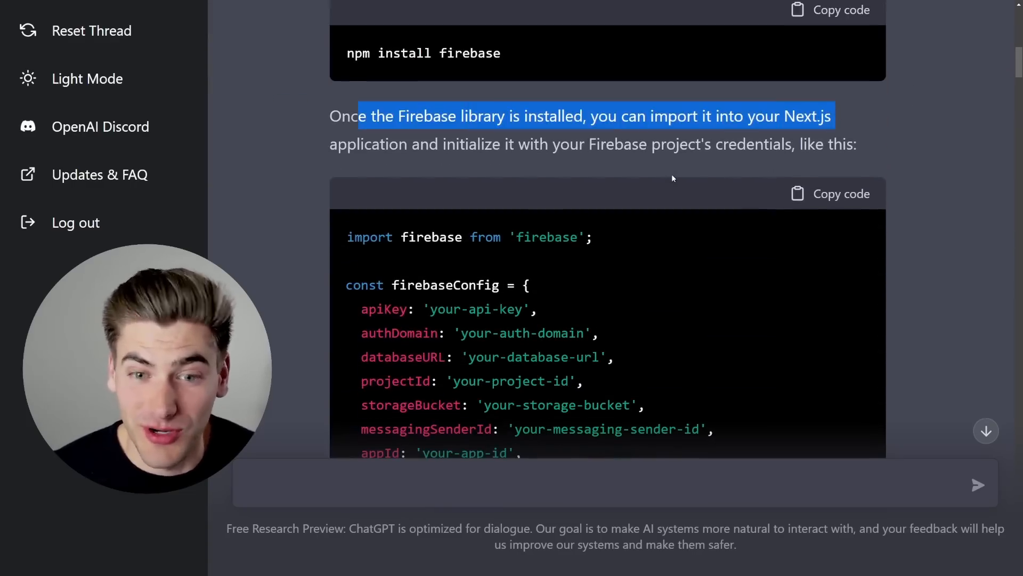
Scroll down past config and initialization to the Realtime Database once() read snippet
scroll(down, 3)
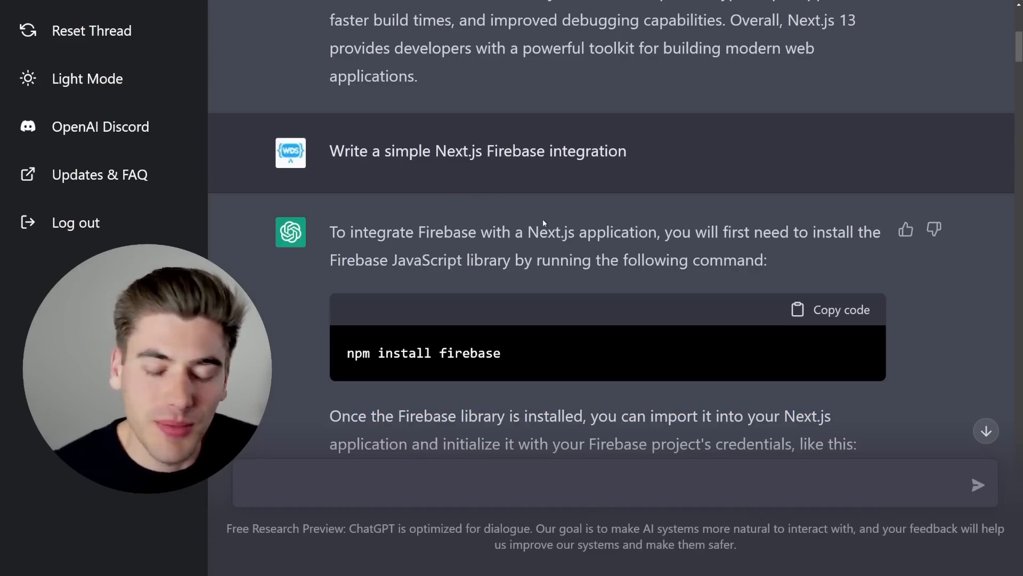
scroll(down, 3)
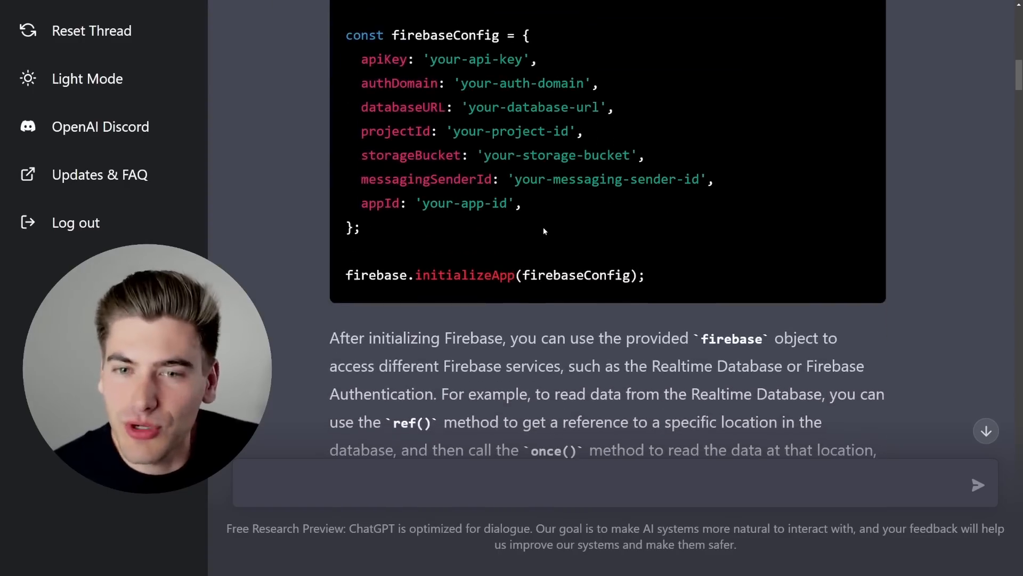
scroll(down, 3)
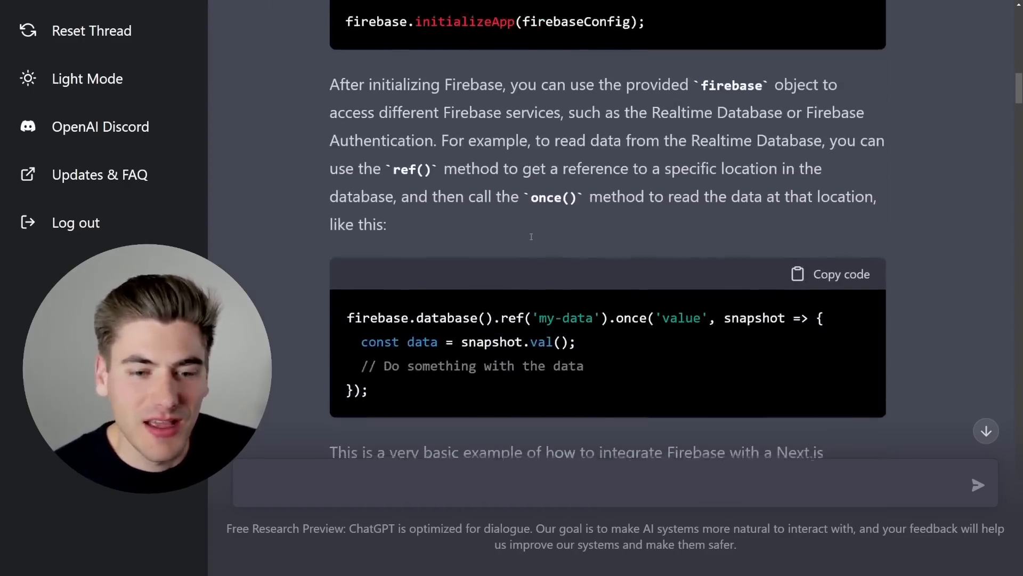
Scroll past the Web Dev Simplified answer to 'The 3 Most Popular HTTP Status Codes' article
scroll(down, 3)
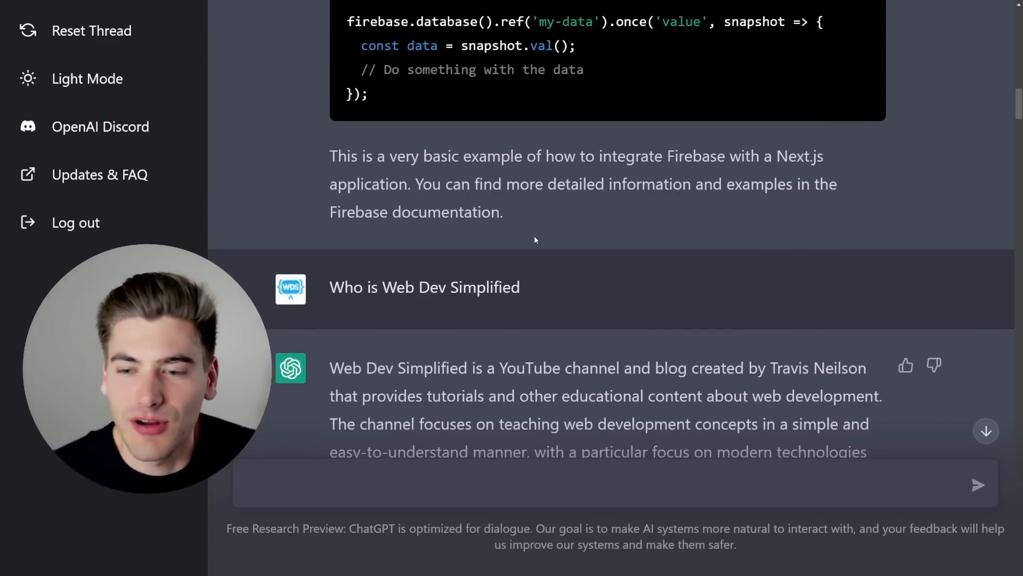
mouse_move(546, 275)
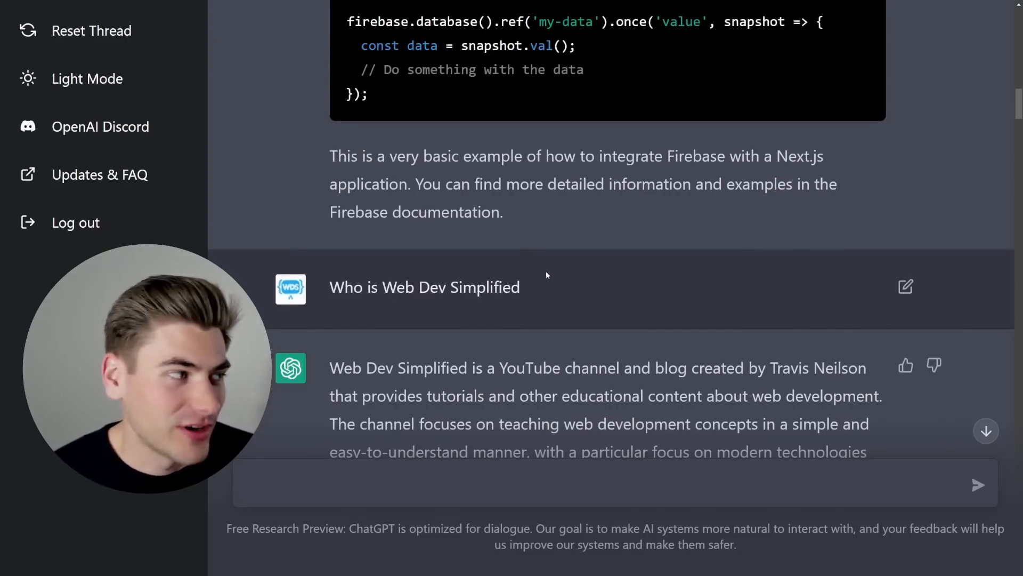
scroll(down, 3)
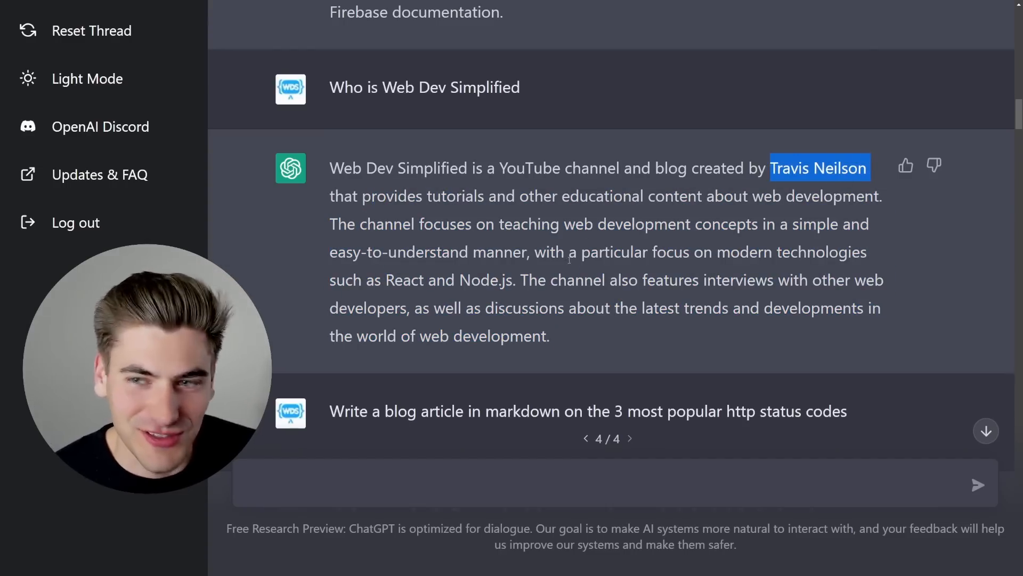
scroll(down, 3)
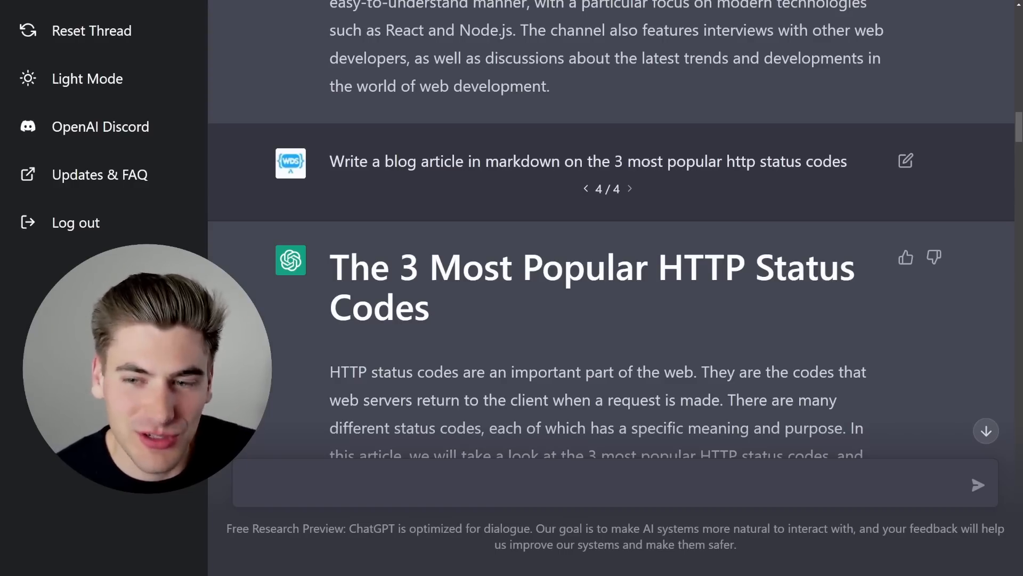
Highlight the article title, then scroll through the 404 Not Found and 500 sections
scroll(down, 3)
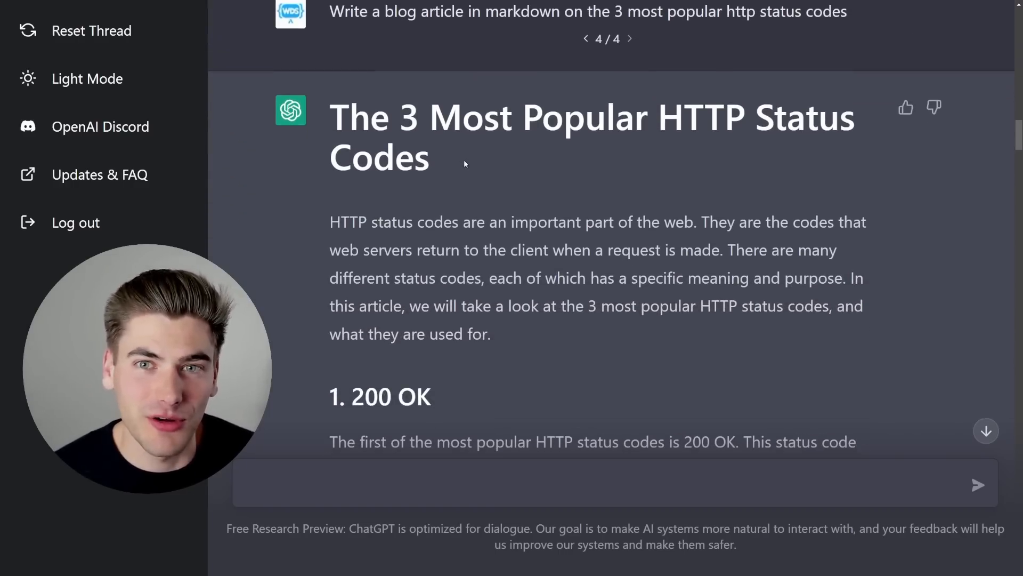
double_click(516, 11)
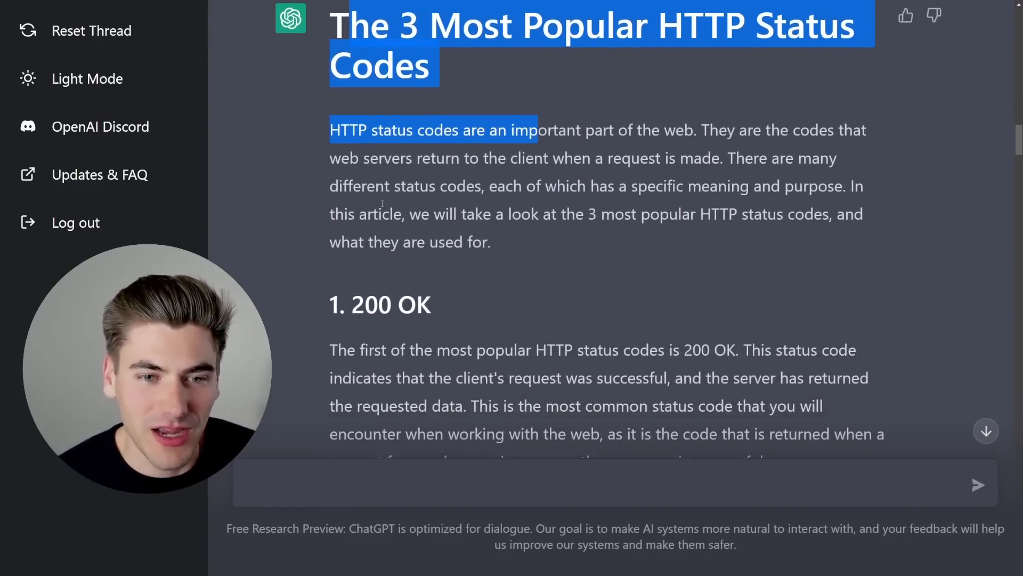
scroll(down, 3)
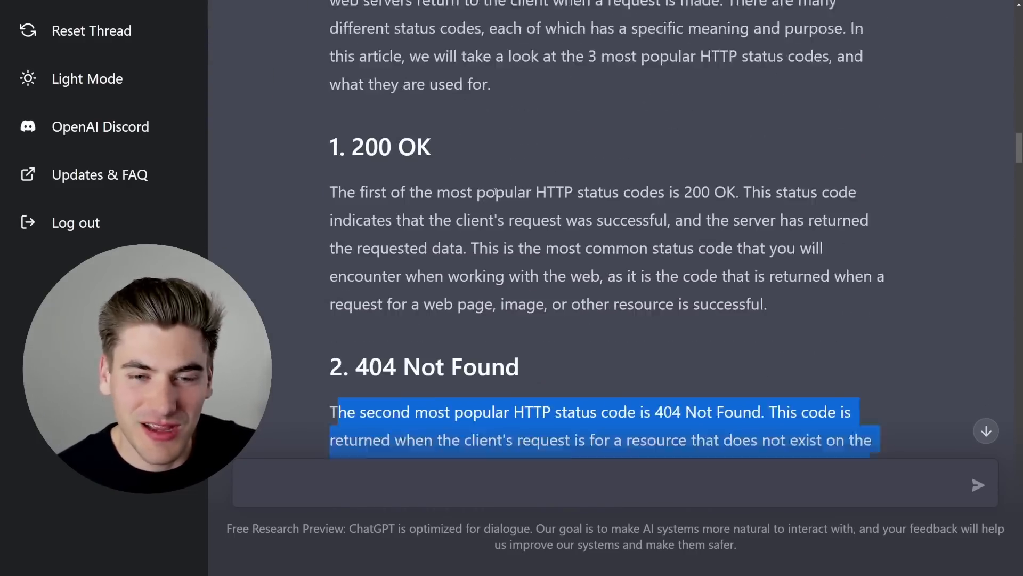
scroll(down, 3)
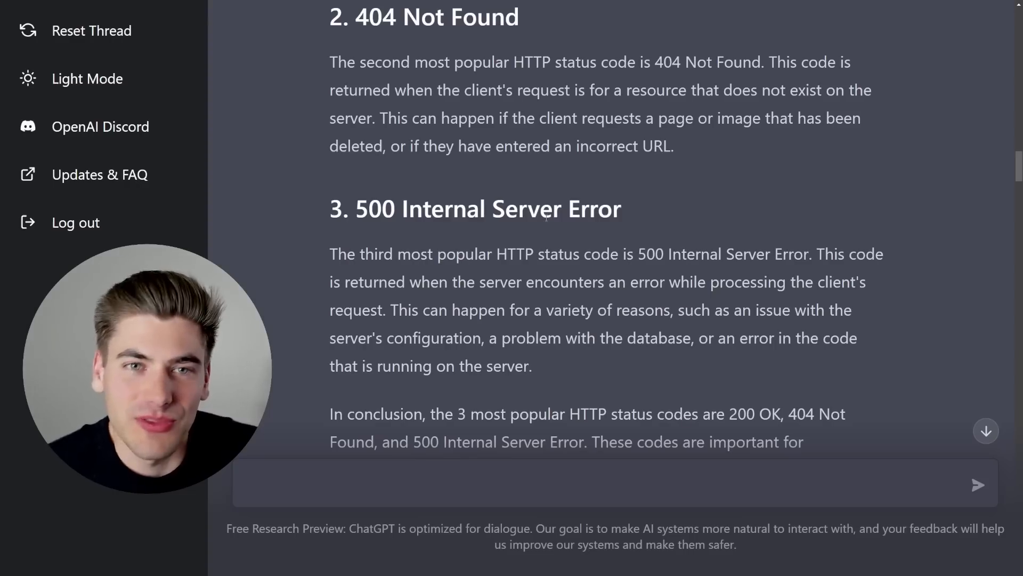
mouse_move(579, 172)
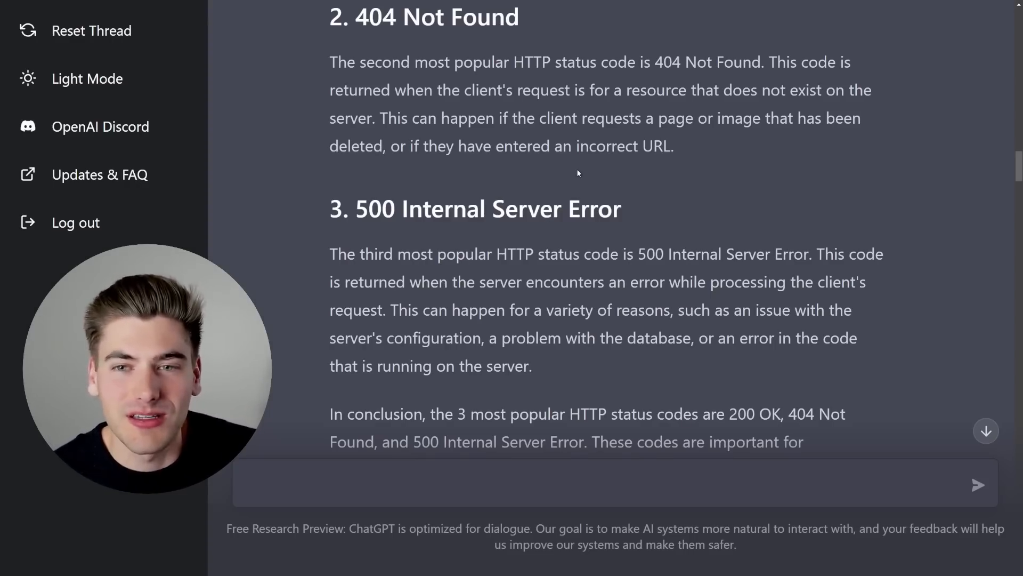
scroll(up, 3)
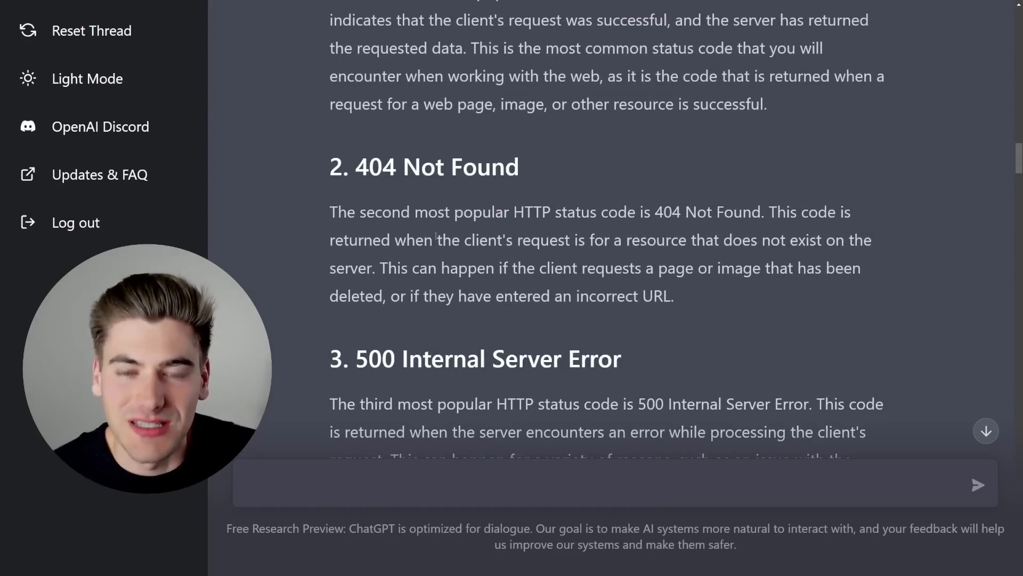
scroll(down, 3)
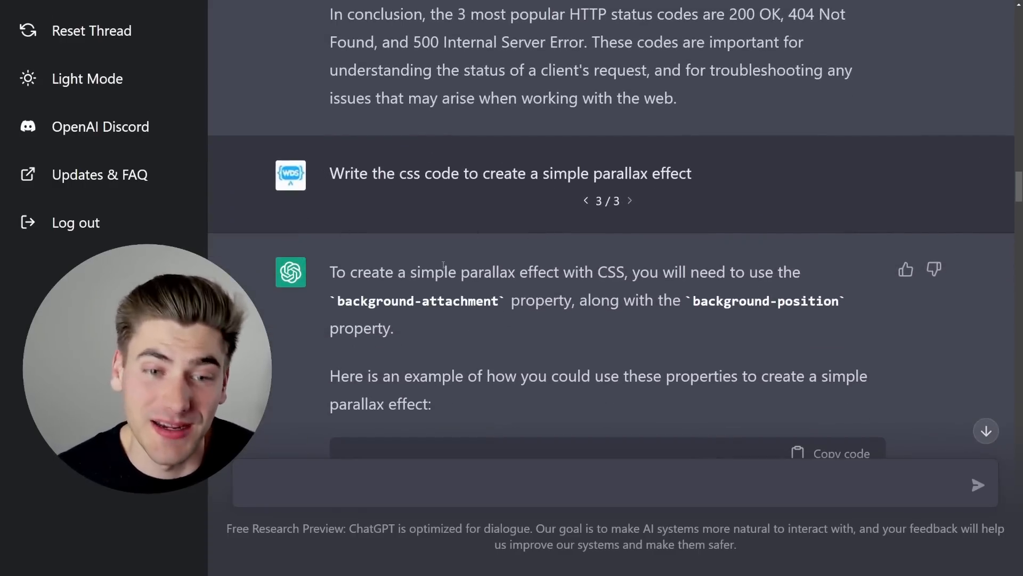
Scroll through the CSS parallax answer to its background-image code block and closing paragraph
scroll(down, 3)
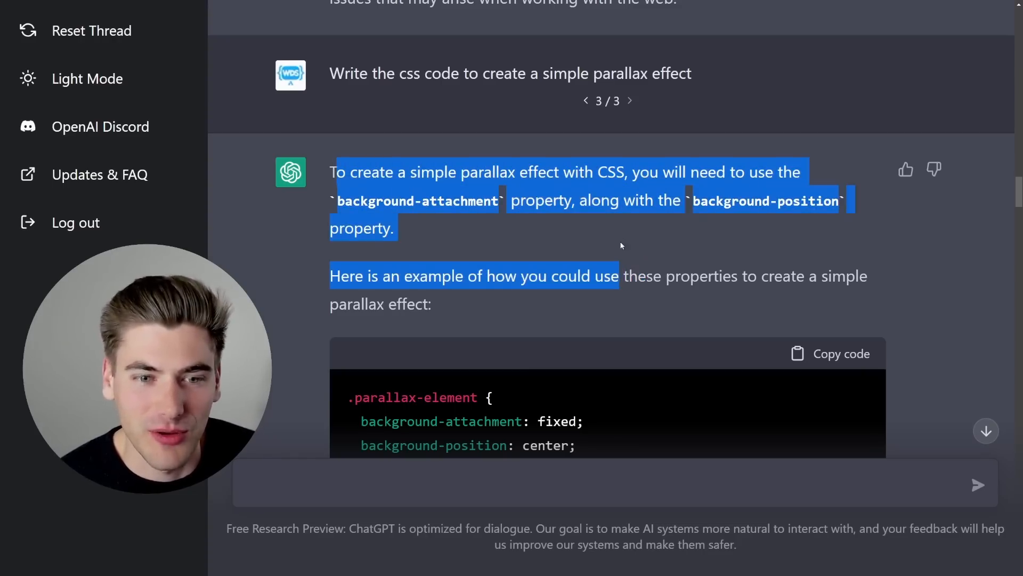
scroll(down, 3)
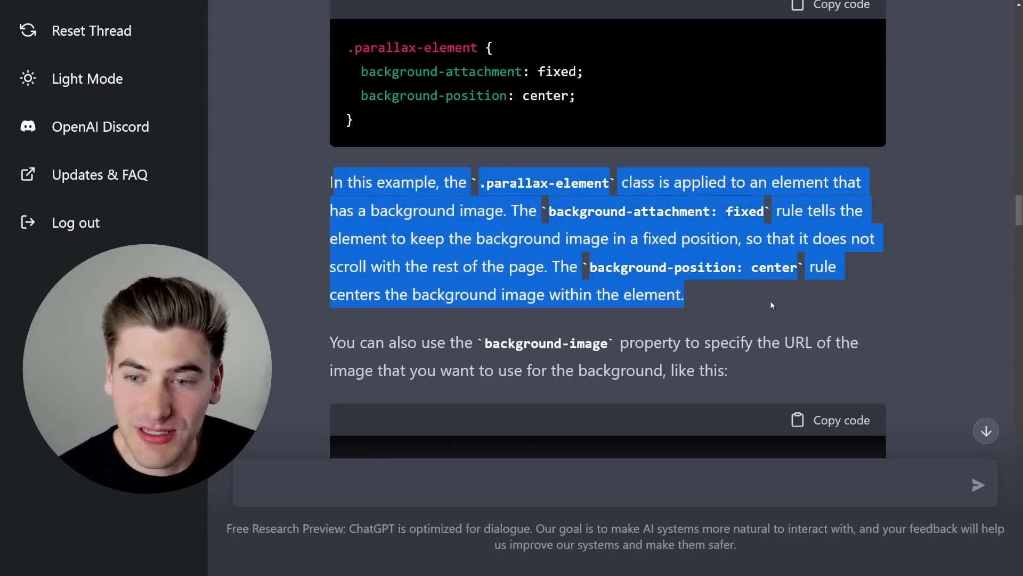
scroll(down, 3)
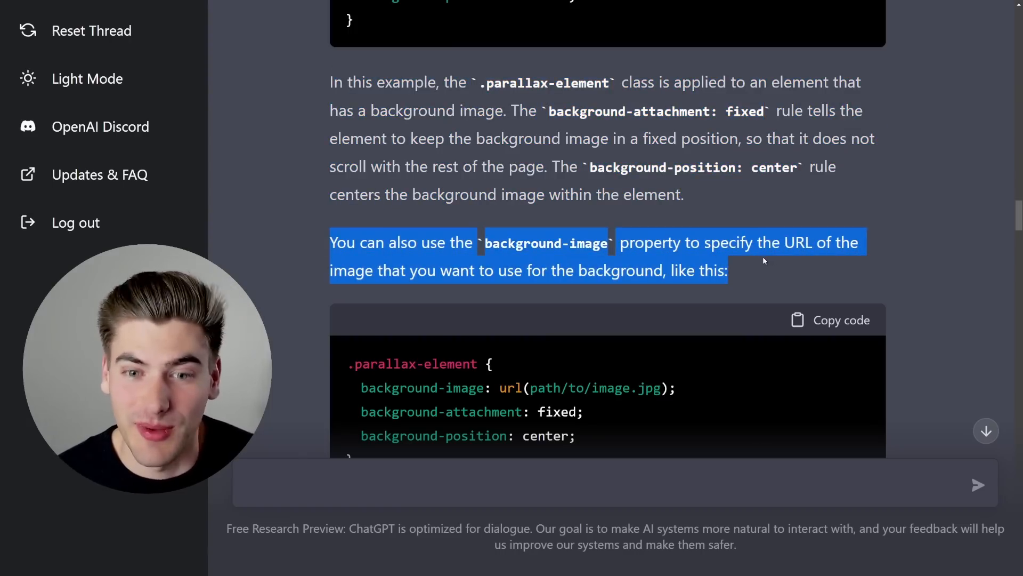
scroll(down, 3)
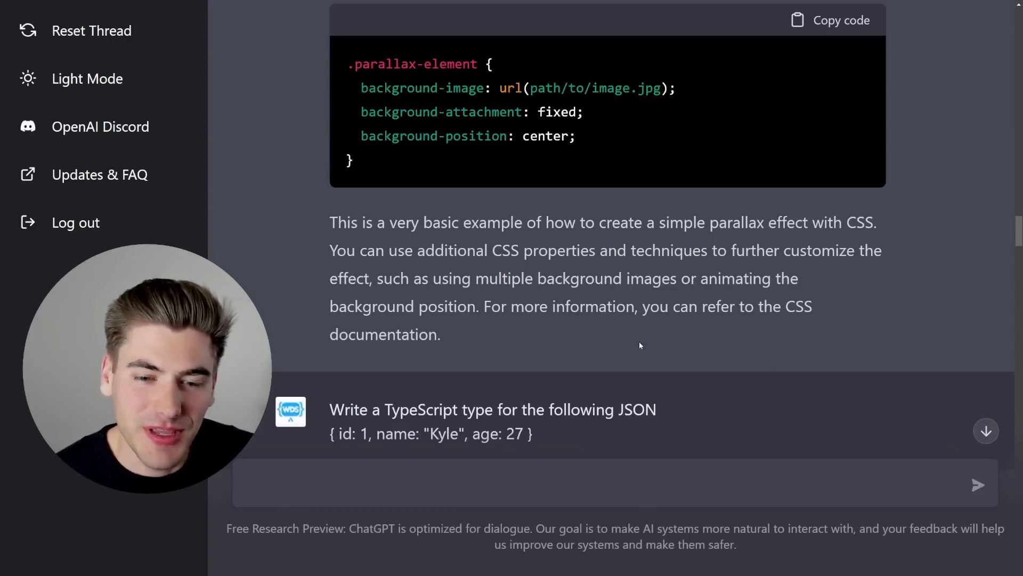
Scroll past the interface Person block to the const person example and its explanation
scroll(down, 3)
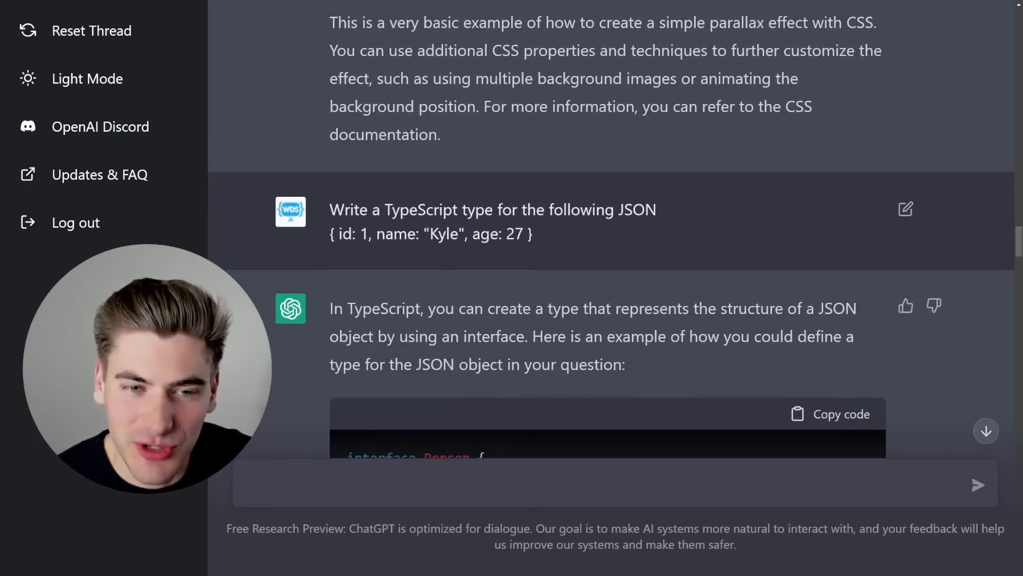
scroll(down, 3)
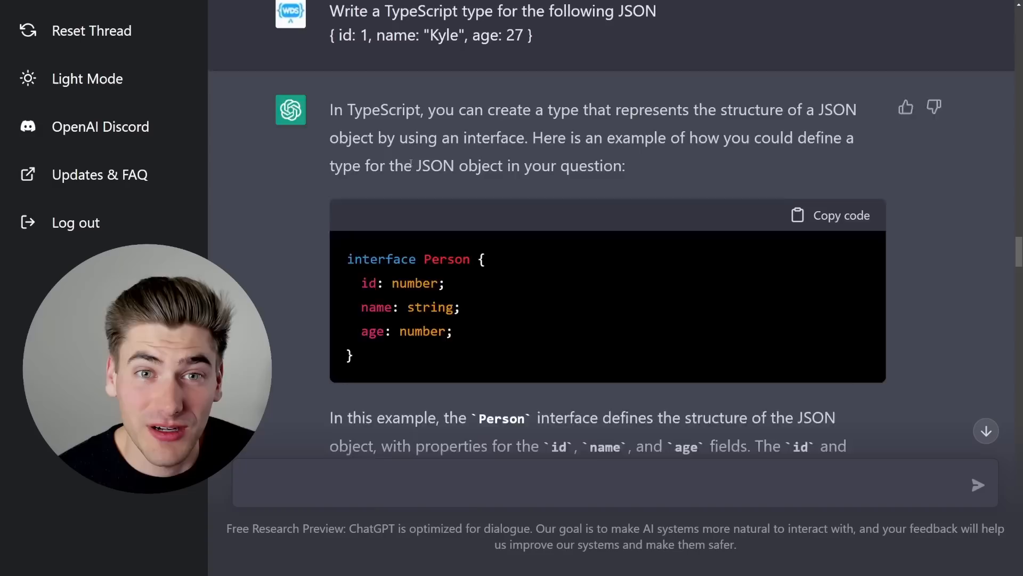
scroll(down, 3)
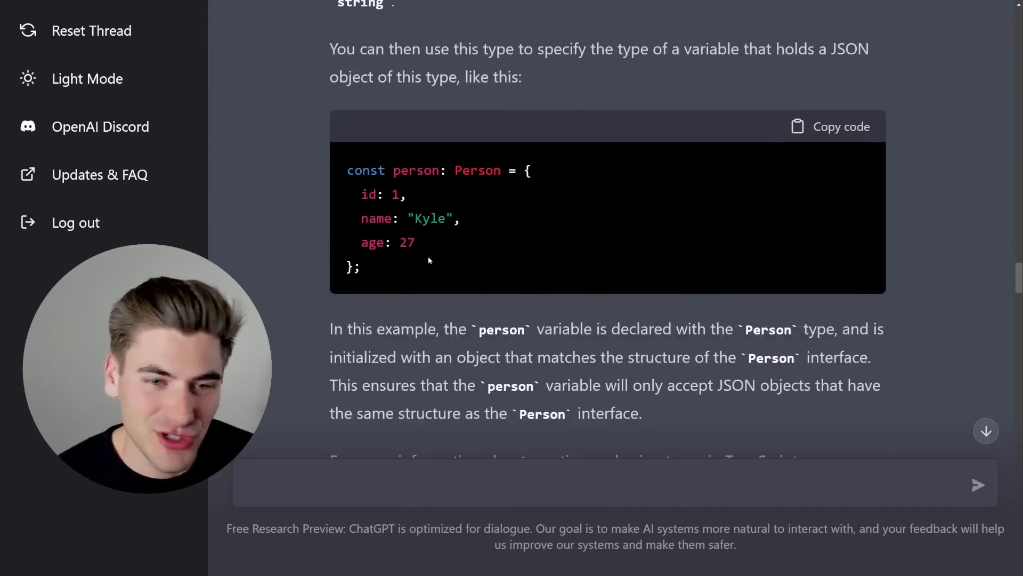
scroll(down, 3)
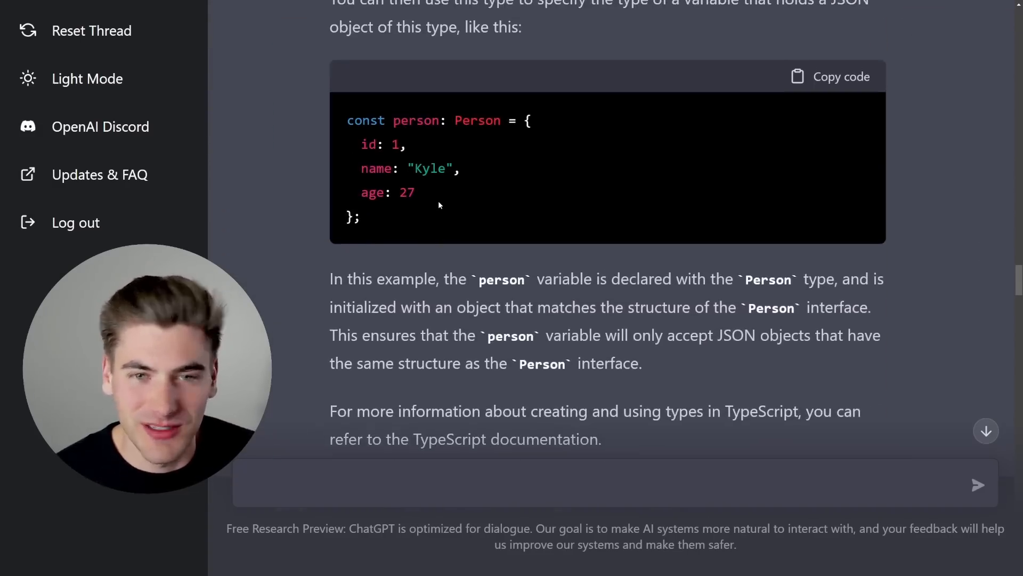
Read the useId answer past the MyComponent label-and-input example to its closing guidance
scroll(down, 3)
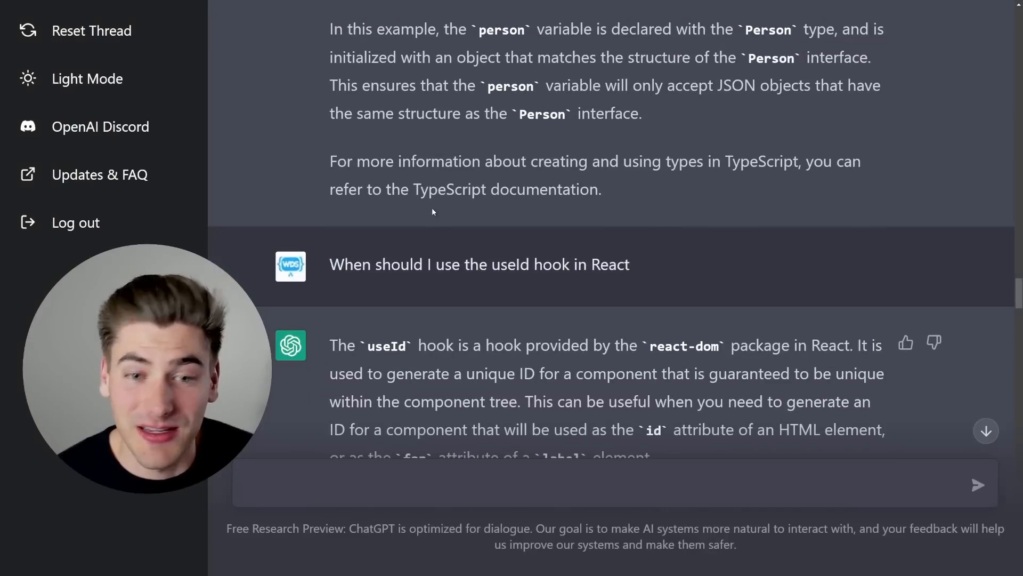
mouse_move(385, 294)
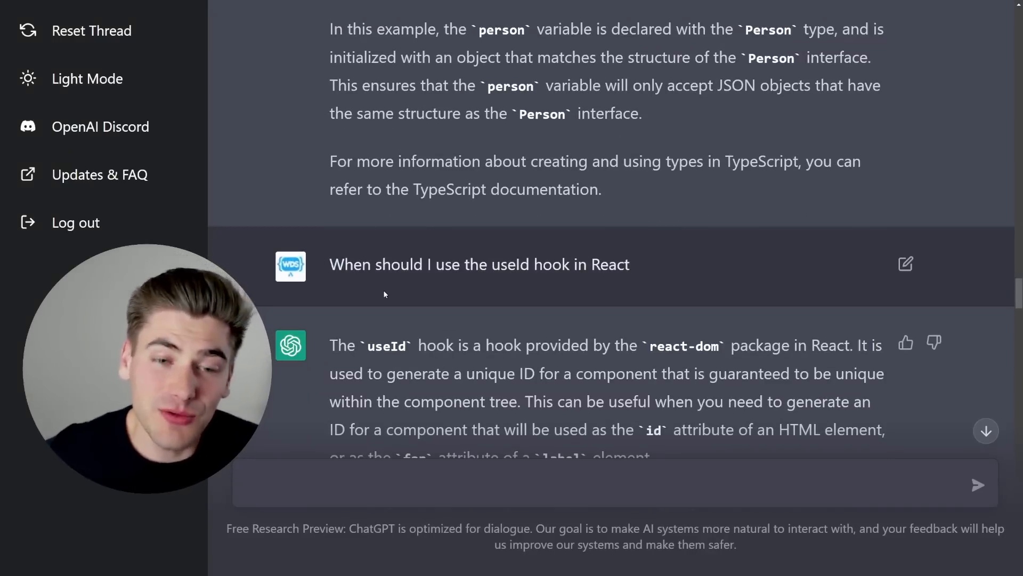
mouse_move(389, 291)
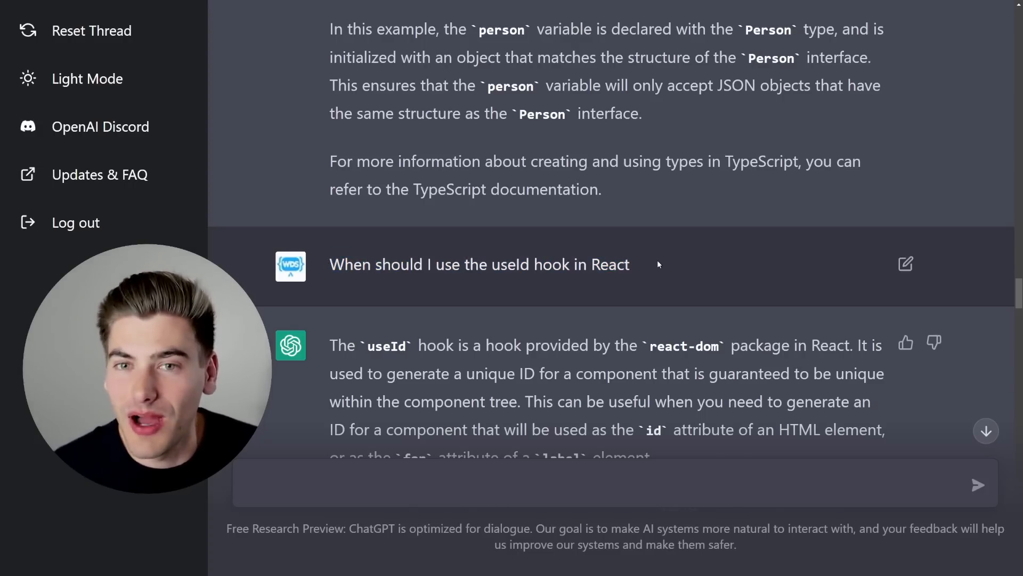
scroll(down, 3)
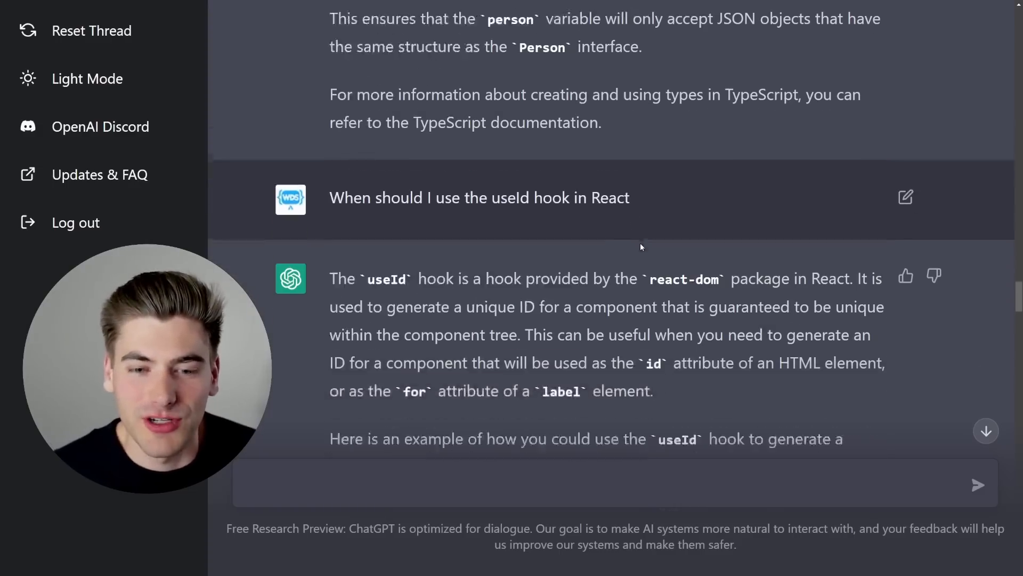
scroll(down, 3)
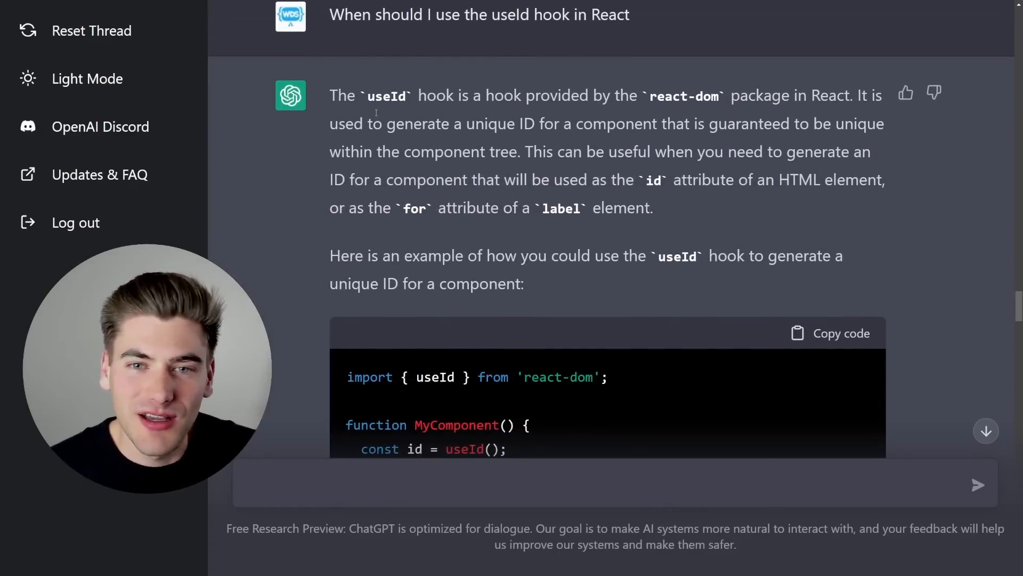
scroll(down, 3)
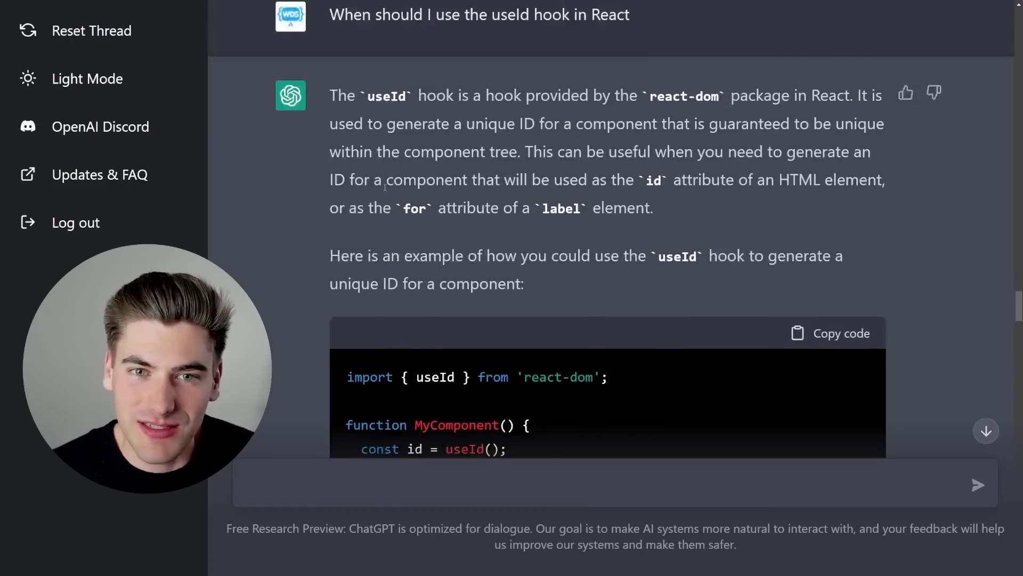
scroll(up, 3)
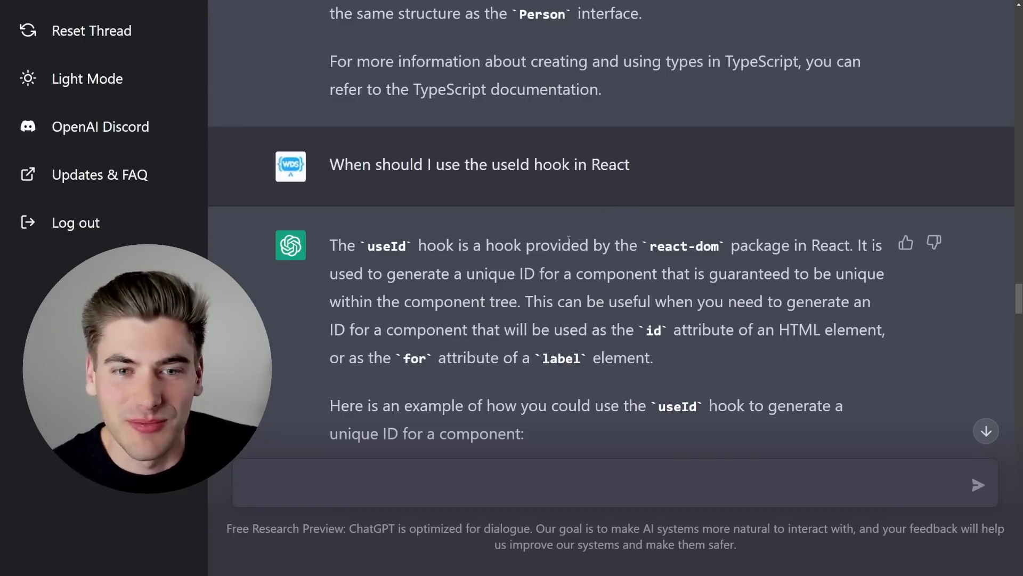
scroll(down, 3)
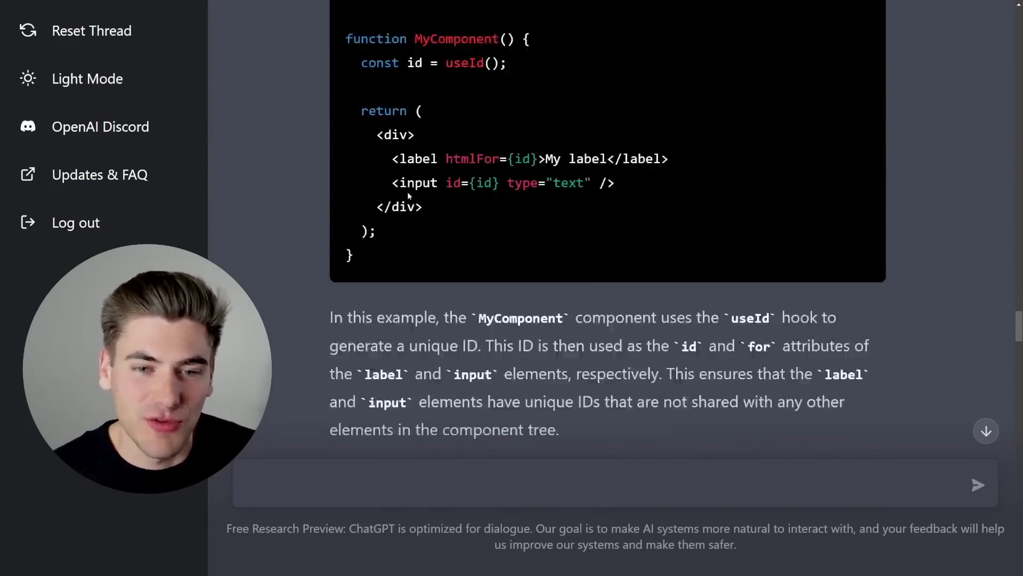
scroll(down, 3)
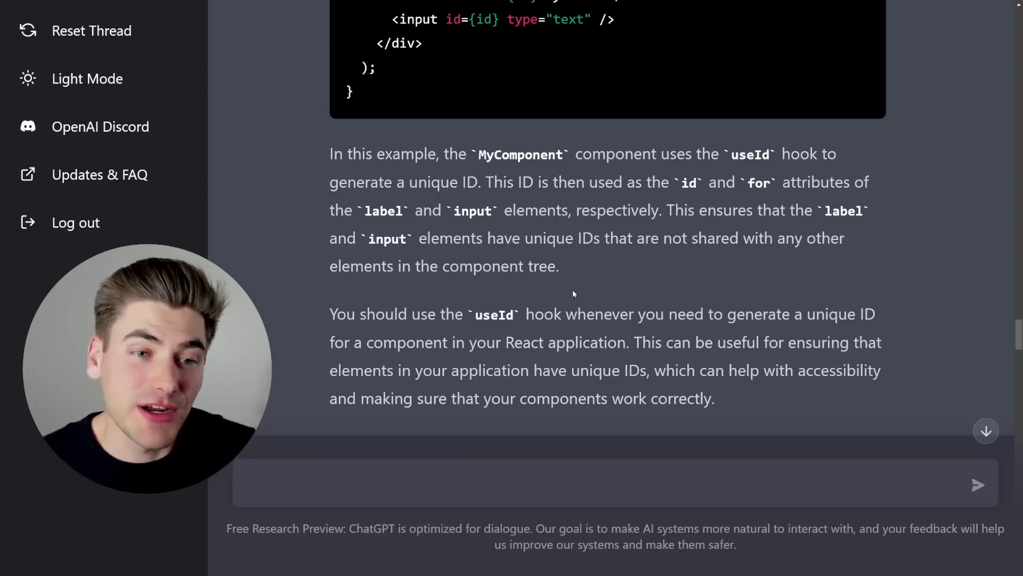
Scroll to the nested navigation menu answer showing its Home, About, Products ul/li example
scroll(down, 3)
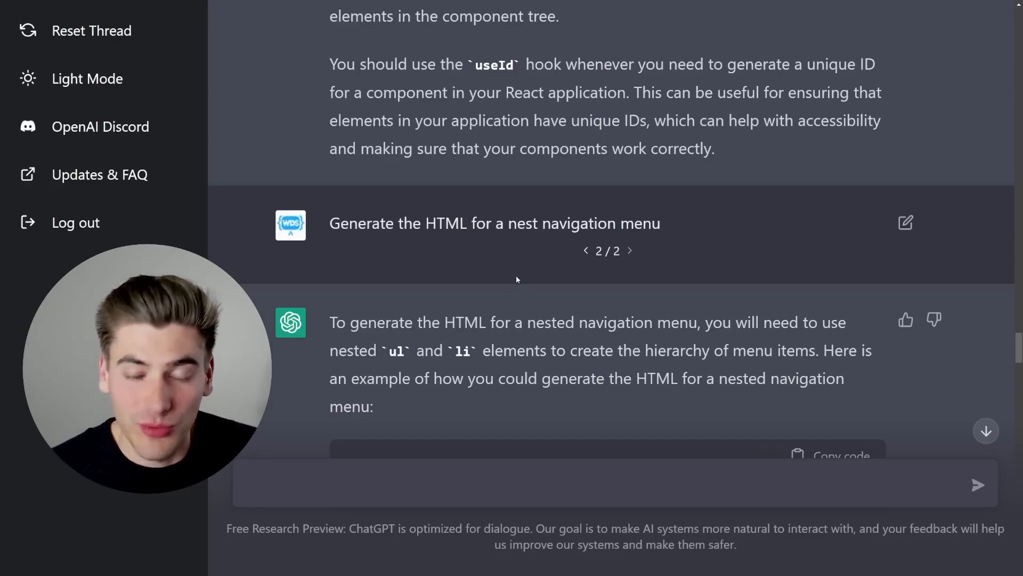
mouse_move(535, 272)
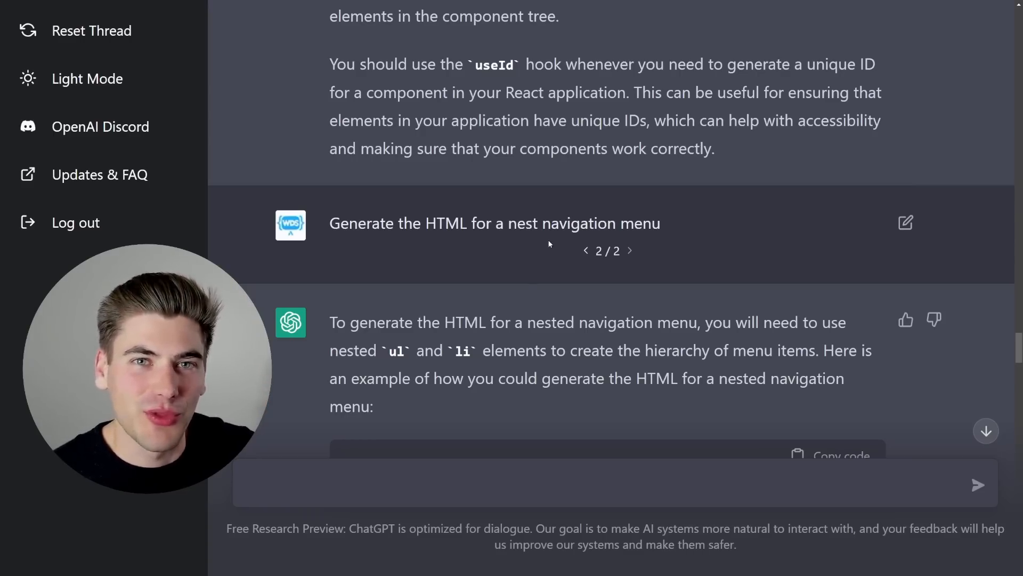
mouse_move(547, 282)
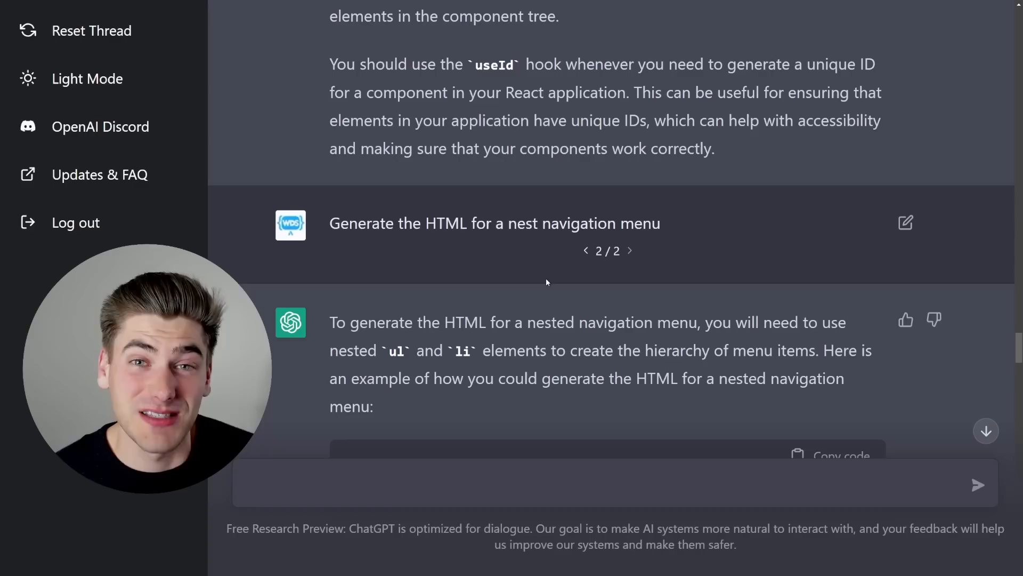
scroll(down, 3)
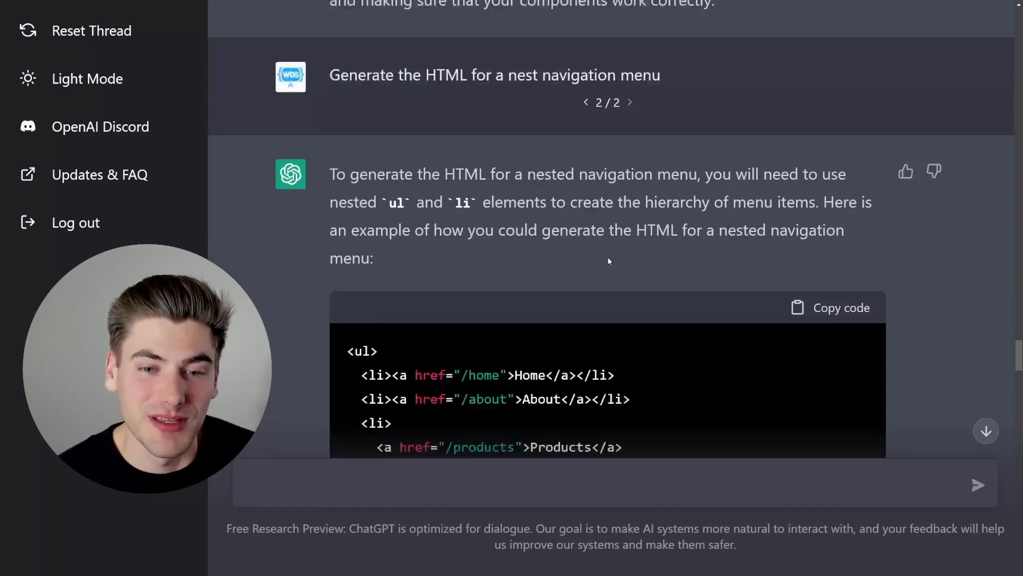
Highlight parseCurrentWeather's returned properties, then scroll through the explanation to its summary
scroll(down, 3)
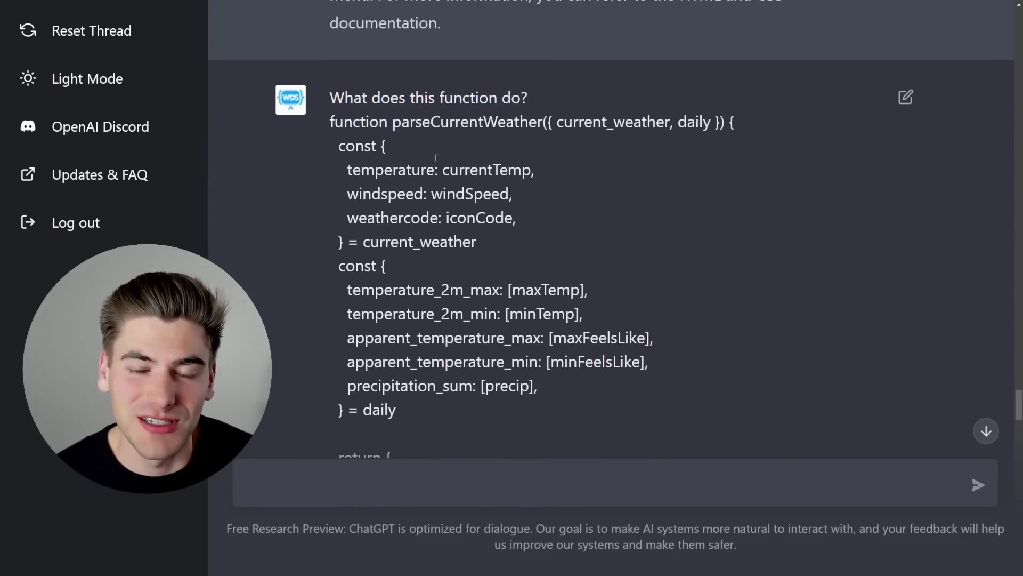
mouse_move(601, 239)
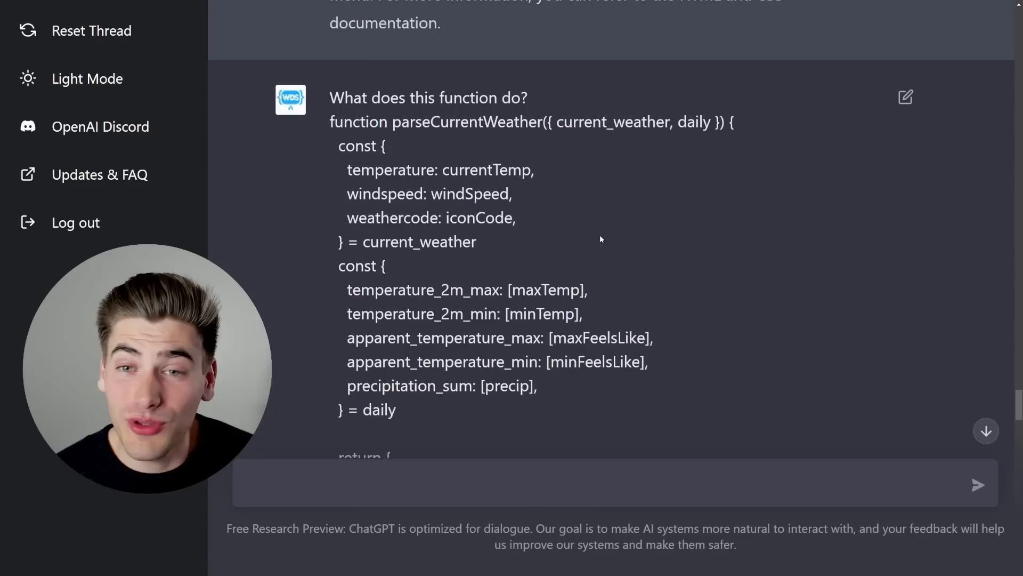
double_click(611, 122)
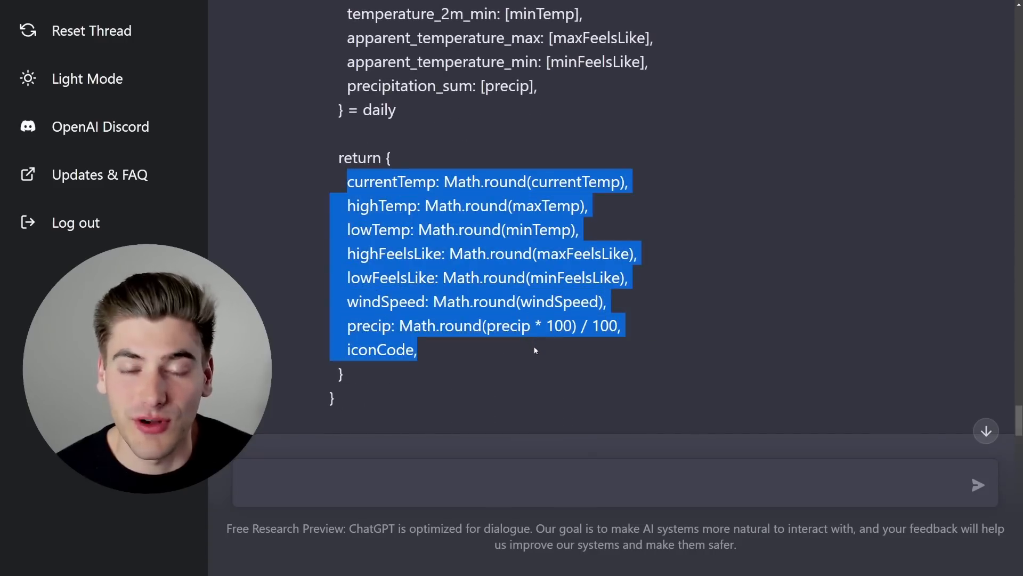
mouse_move(540, 267)
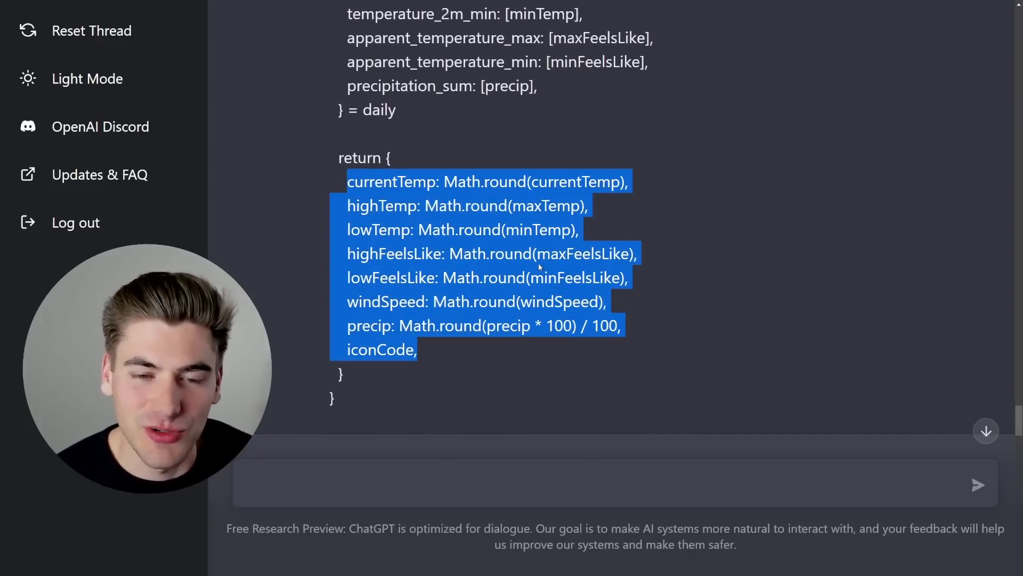
scroll(down, 3)
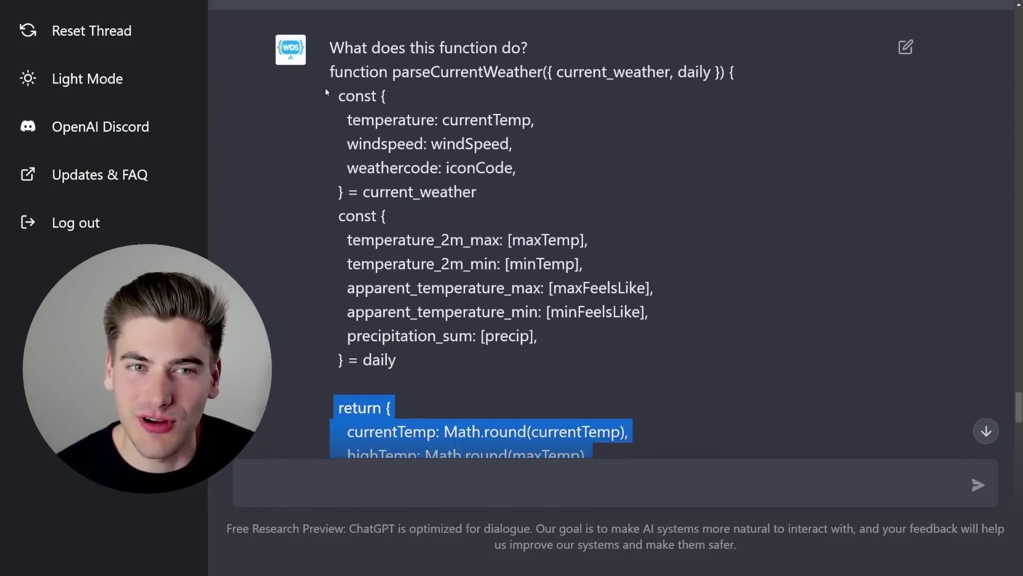
scroll(down, 3)
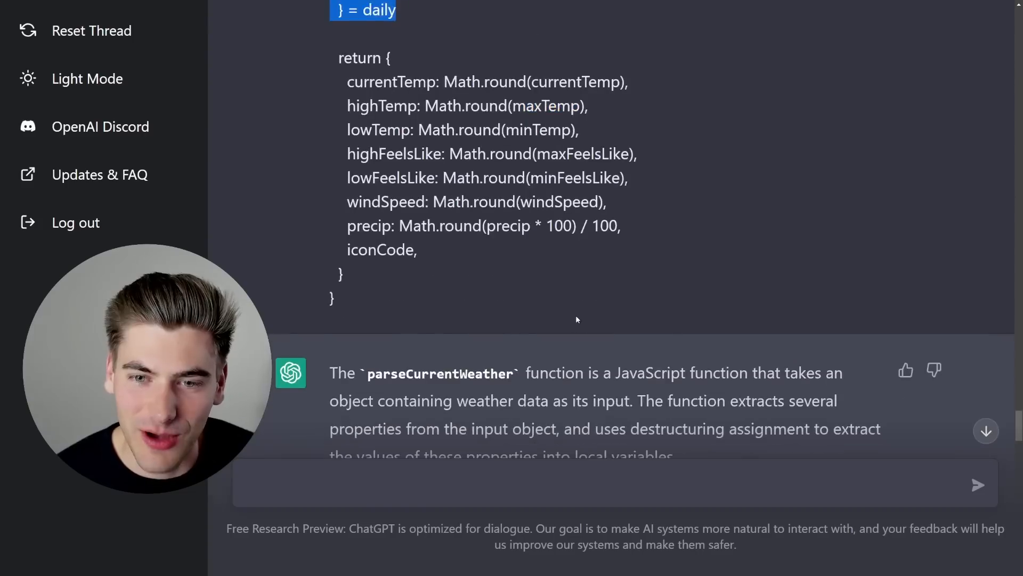
scroll(down, 3)
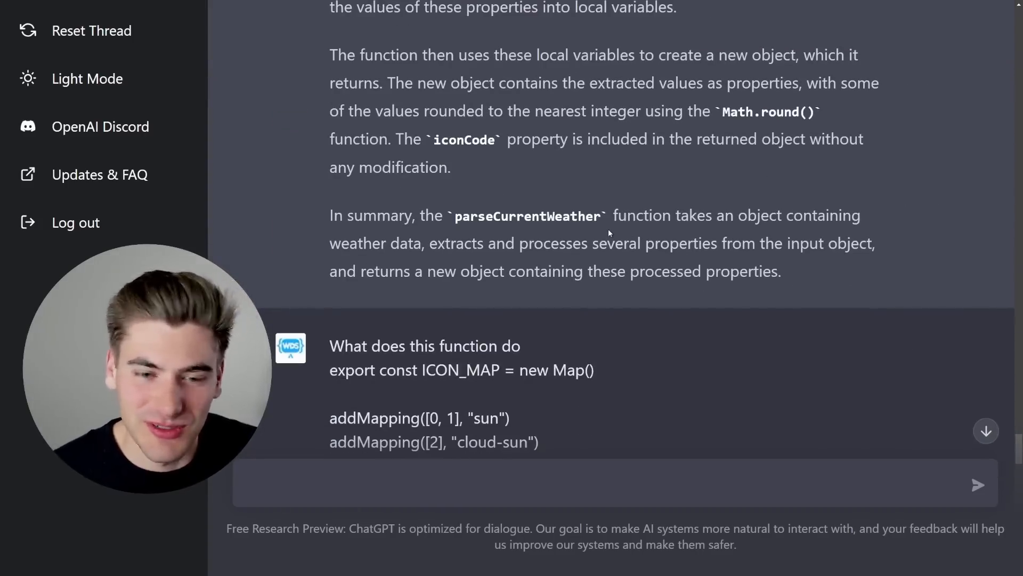
Scroll through the addMapping/ICON_MAP explanation down to its summary on storing icon names
scroll(down, 3)
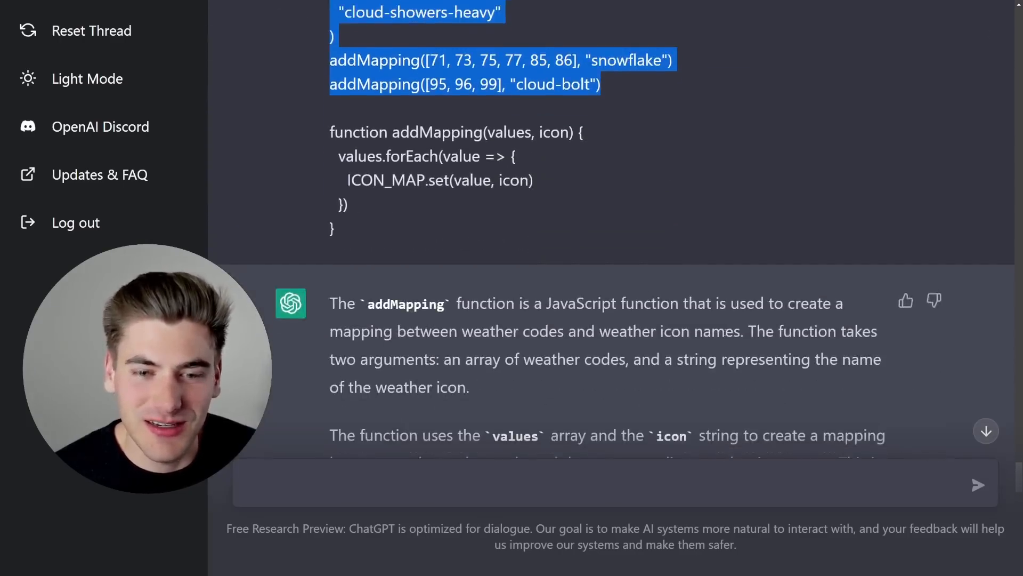
scroll(down, 3)
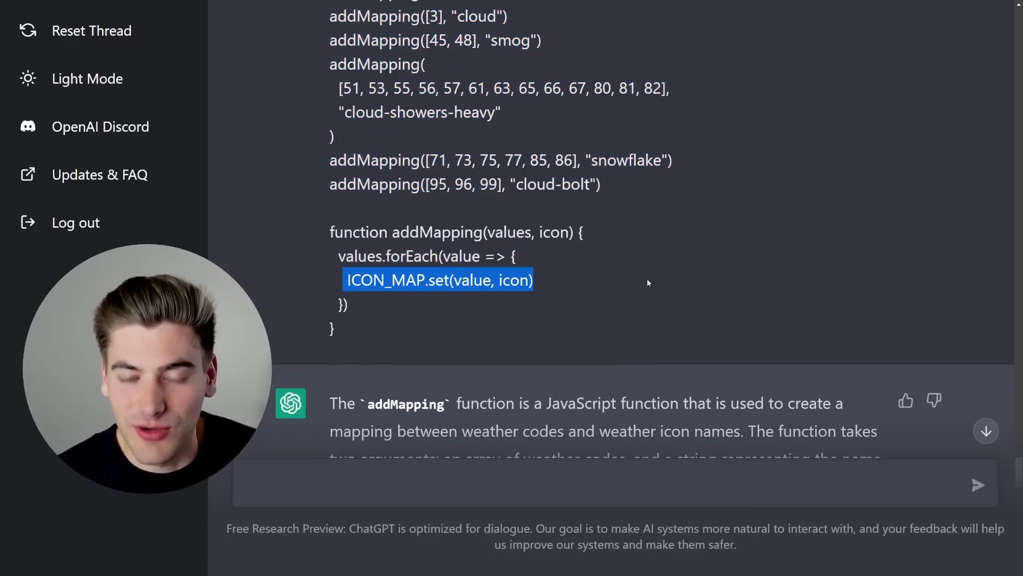
mouse_move(472, 303)
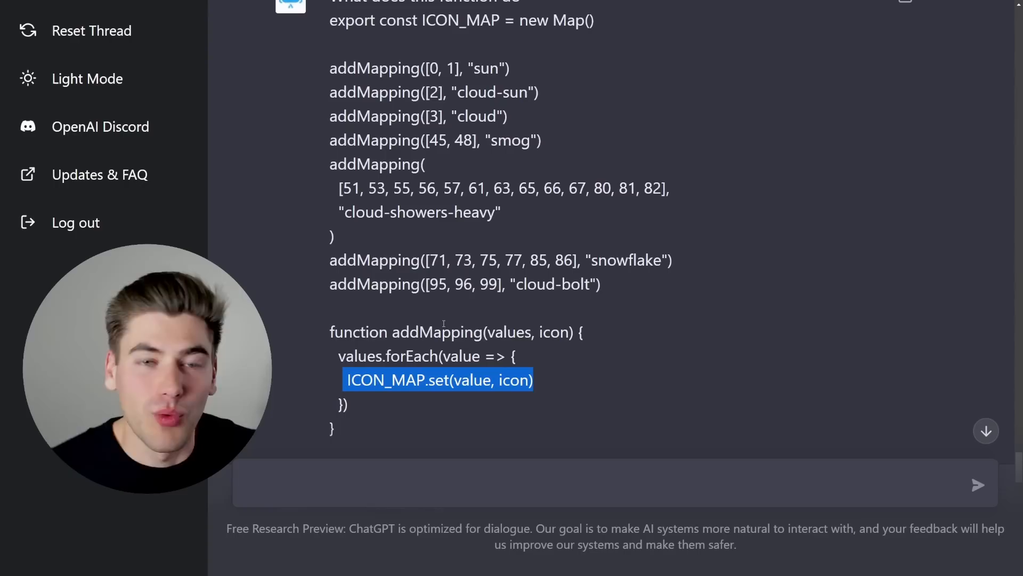
mouse_move(456, 243)
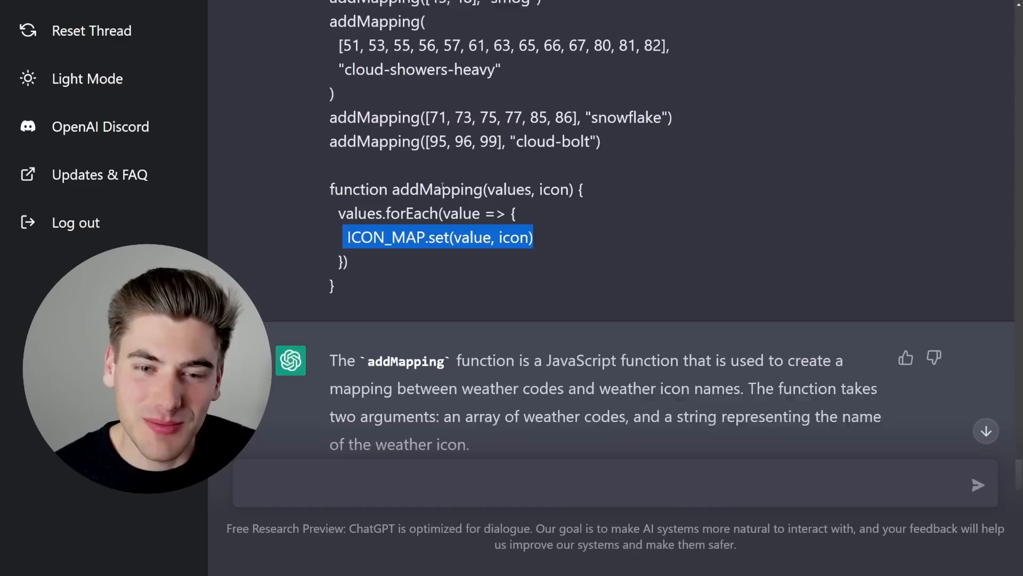
scroll(down, 3)
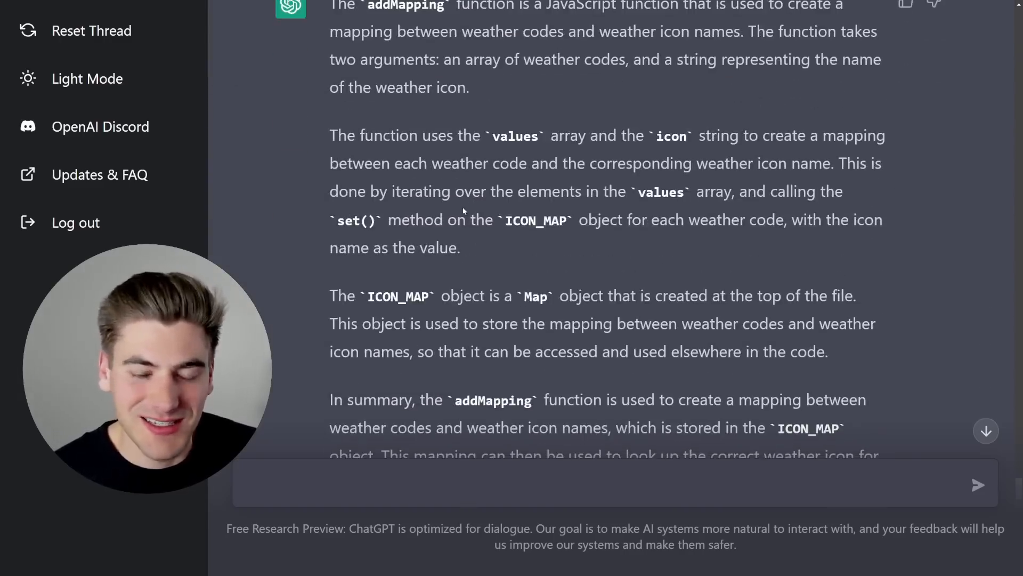
scroll(down, 3)
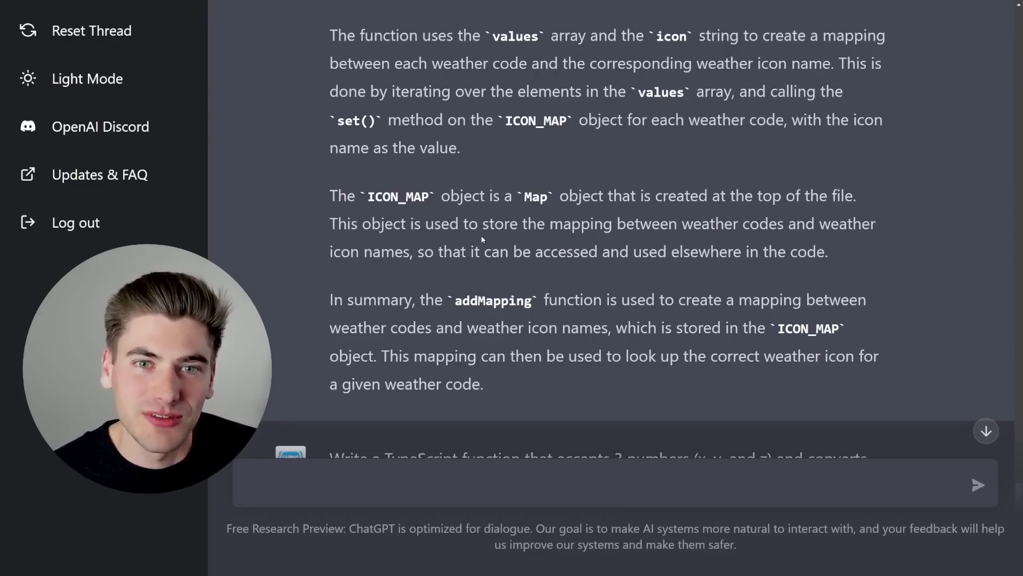
Highlight the normalized 3D vector prompt and scroll to the toNormalizedVector code block
scroll(down, 3)
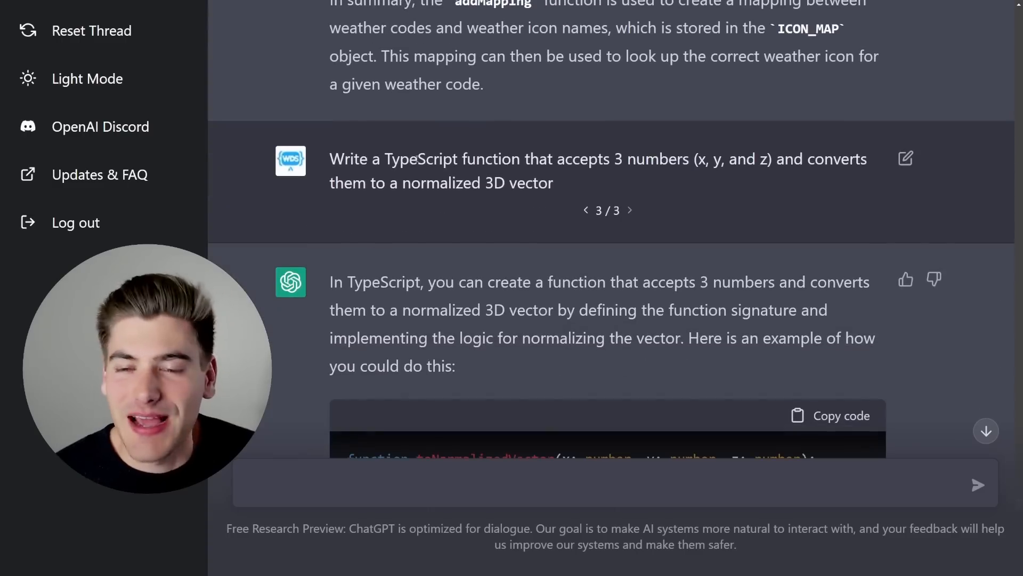
drag(330, 158, 580, 159)
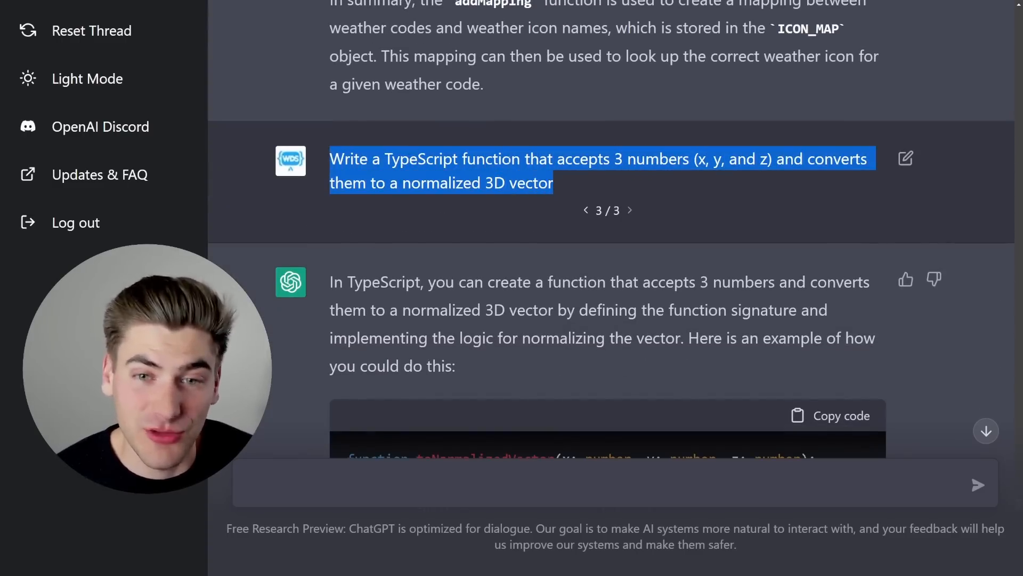
scroll(down, 3)
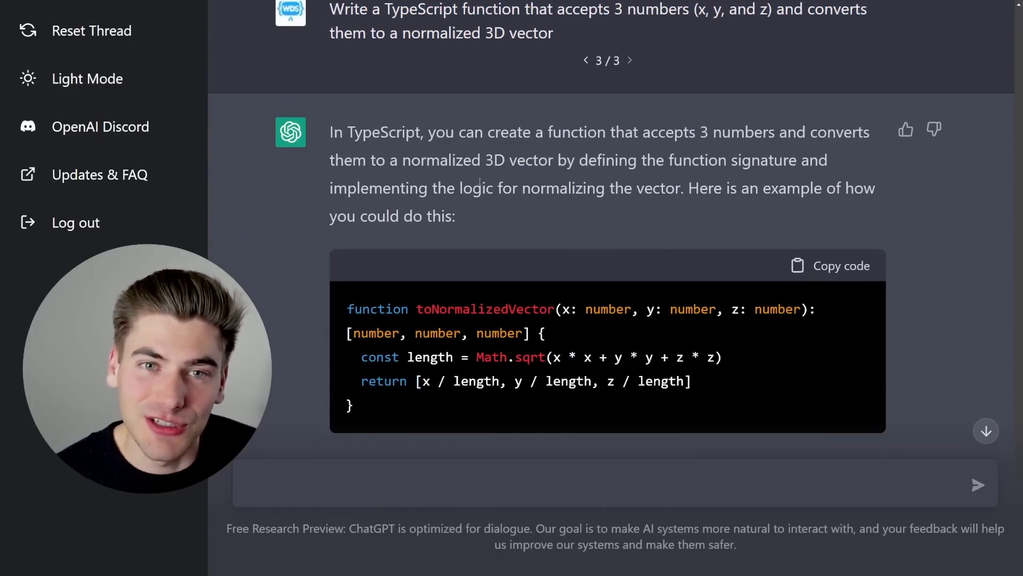
drag(348, 308, 392, 358)
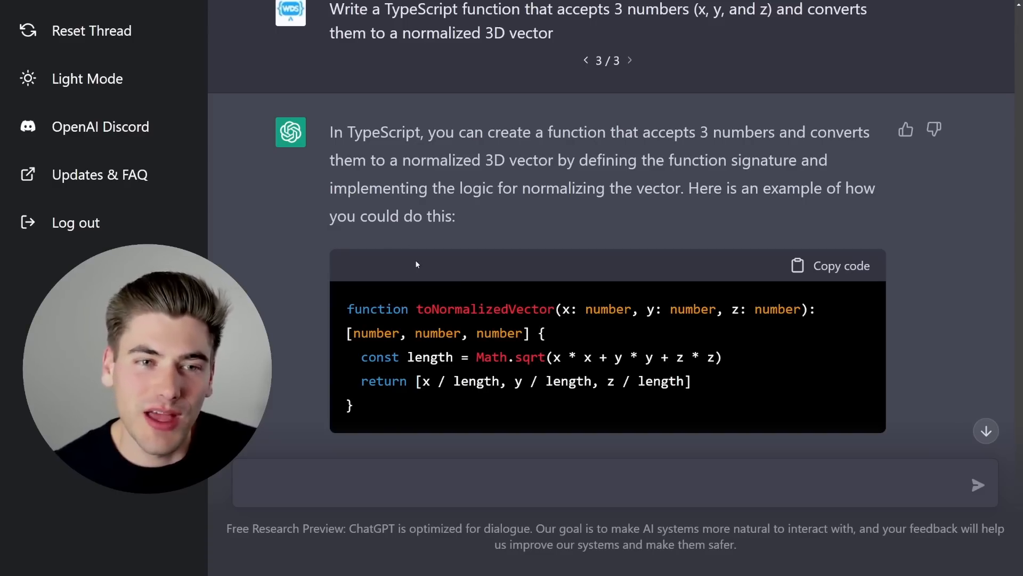
mouse_move(488, 255)
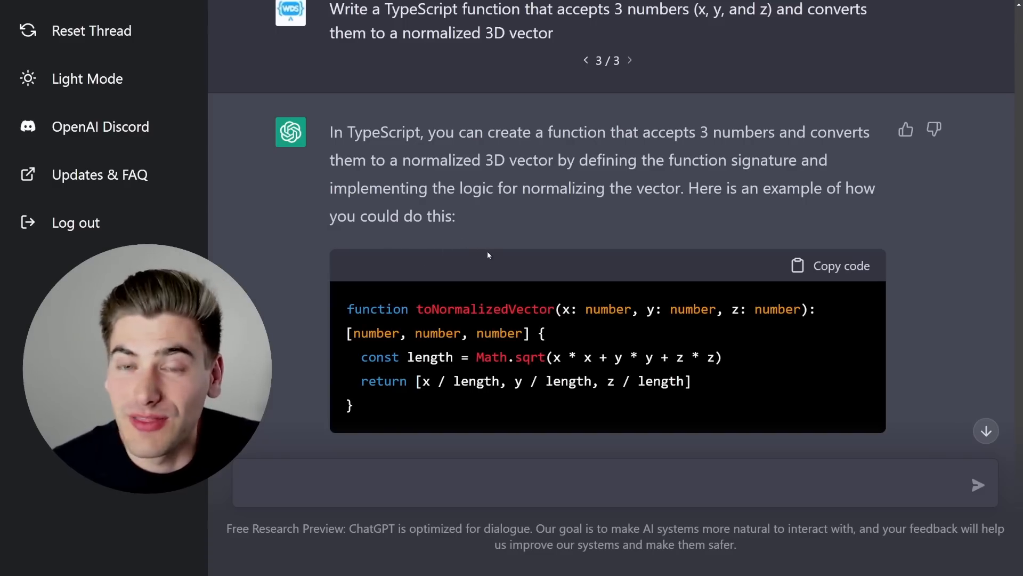